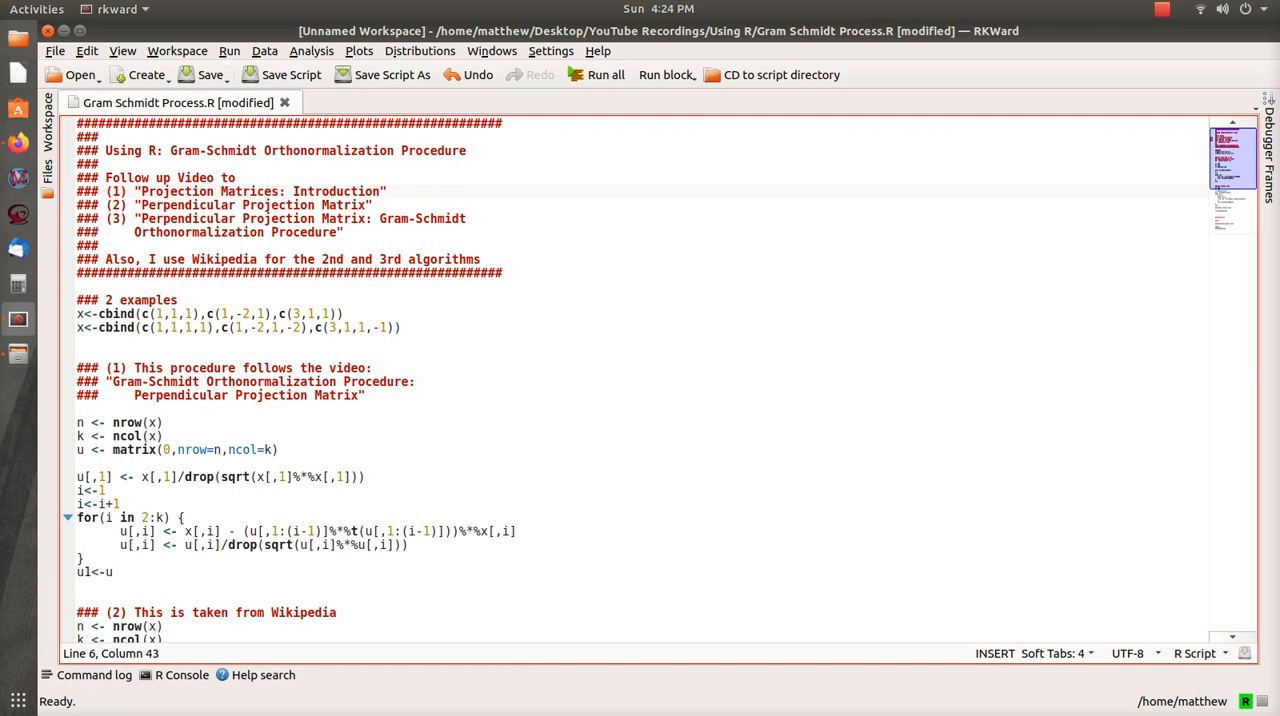
# Step: Switch to Firefox and scroll the Gram–Schmidt article down to its Numerical stability section
pyautogui.click(380, 192)
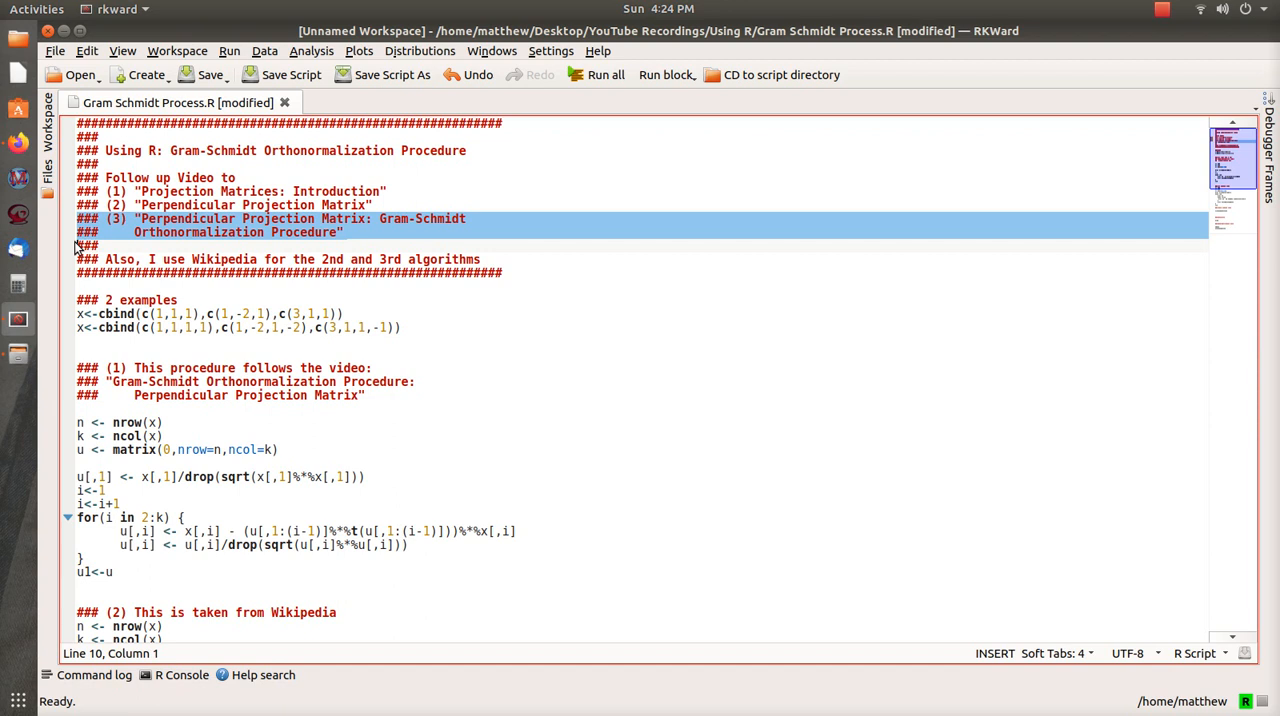
pyautogui.moveTo(332, 228)
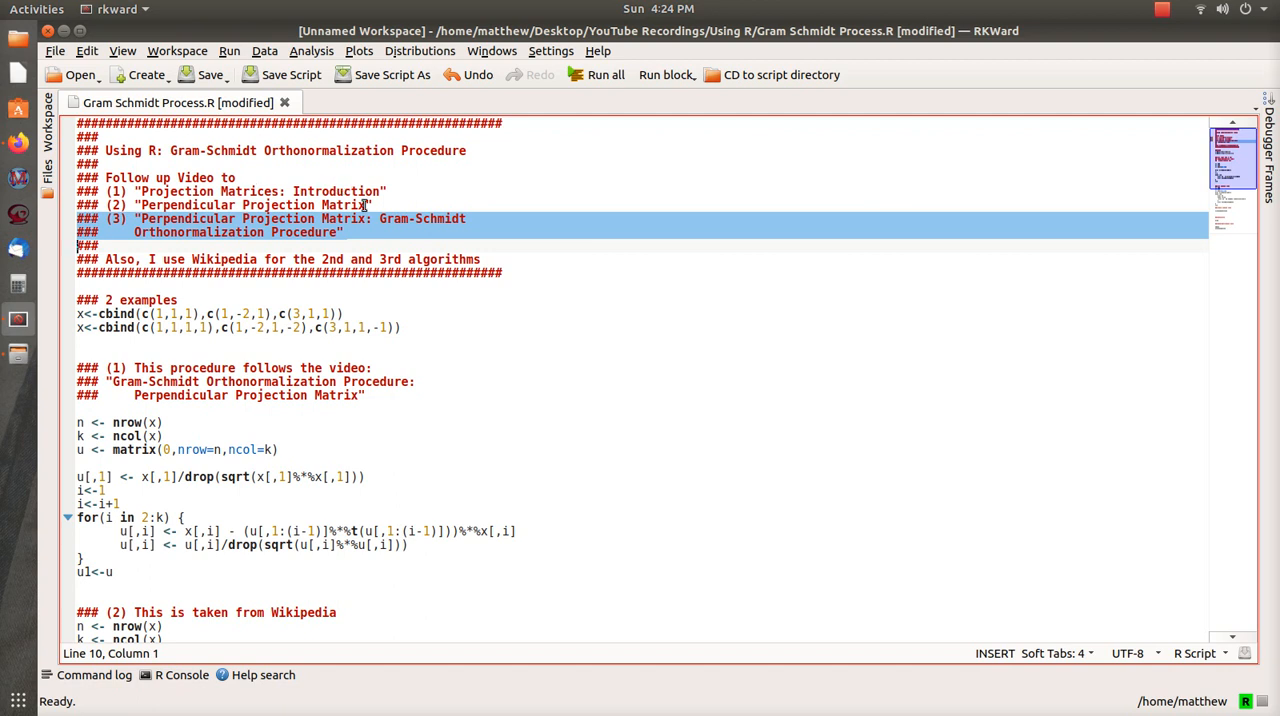
pyautogui.moveTo(192, 204)
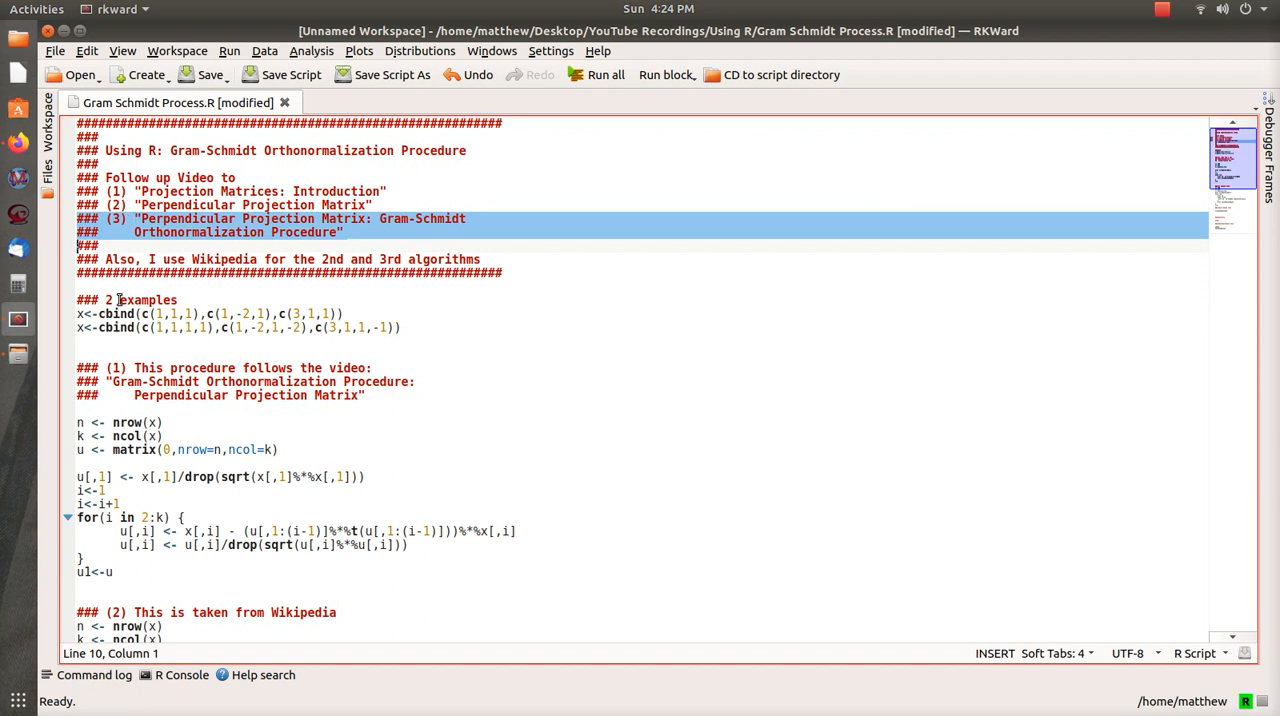
pyautogui.moveTo(18, 148)
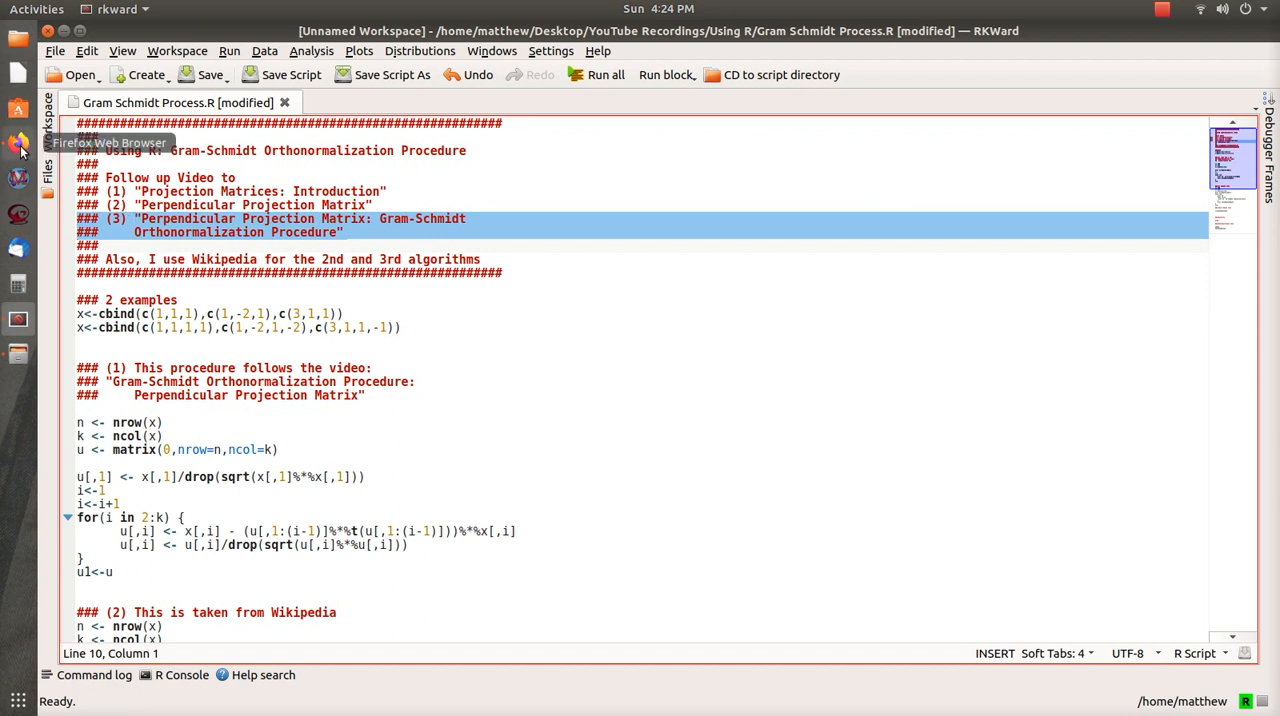
pyautogui.click(18, 148)
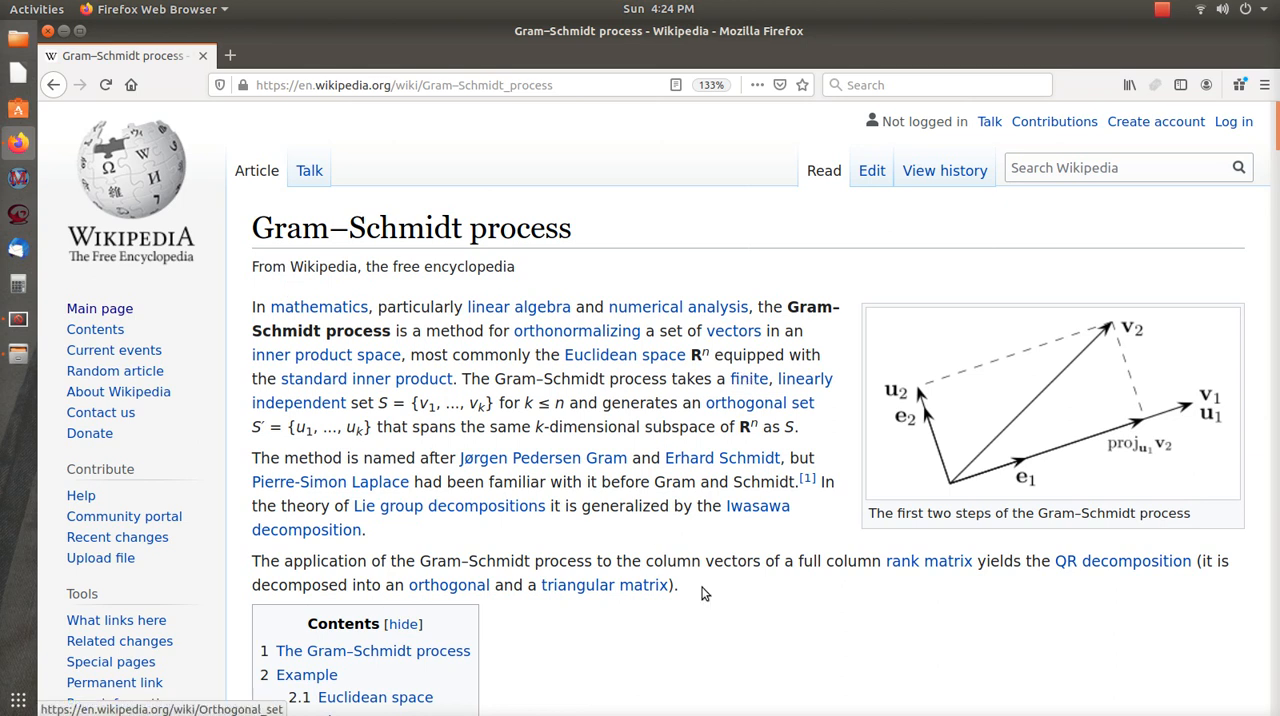
pyautogui.scroll(-3)
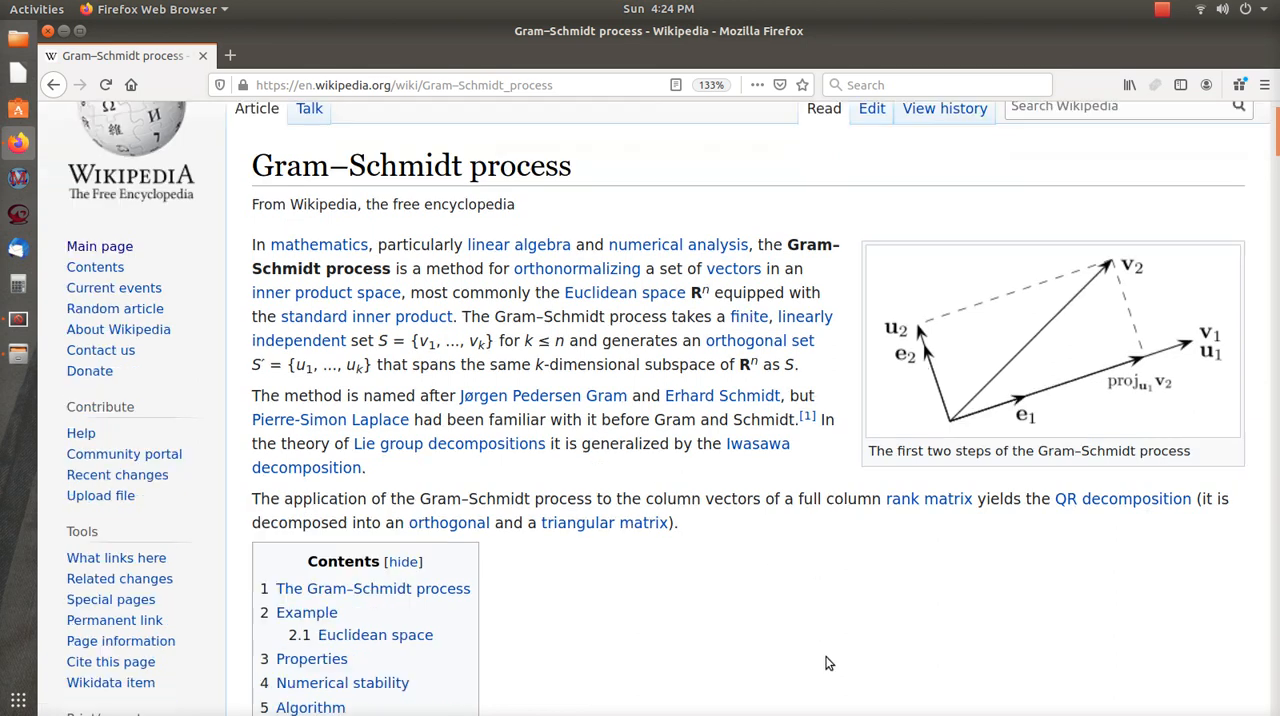
pyautogui.scroll(-3)
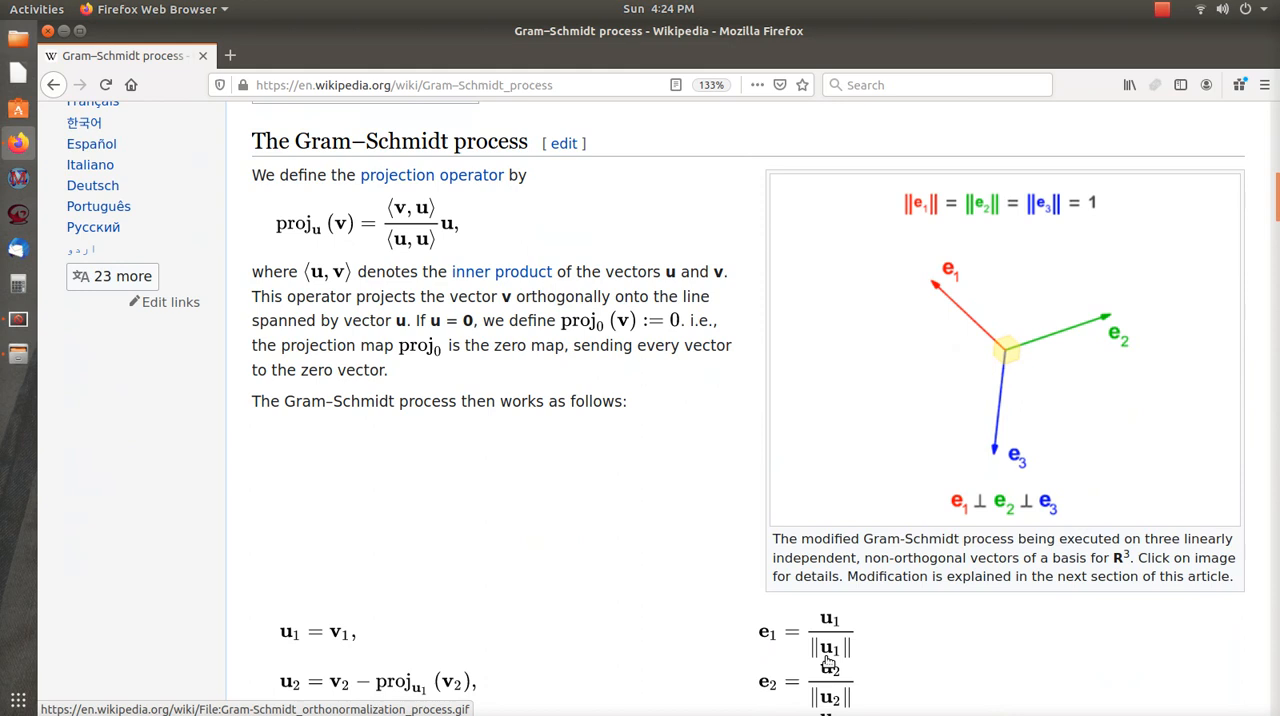
pyautogui.scroll(-3)
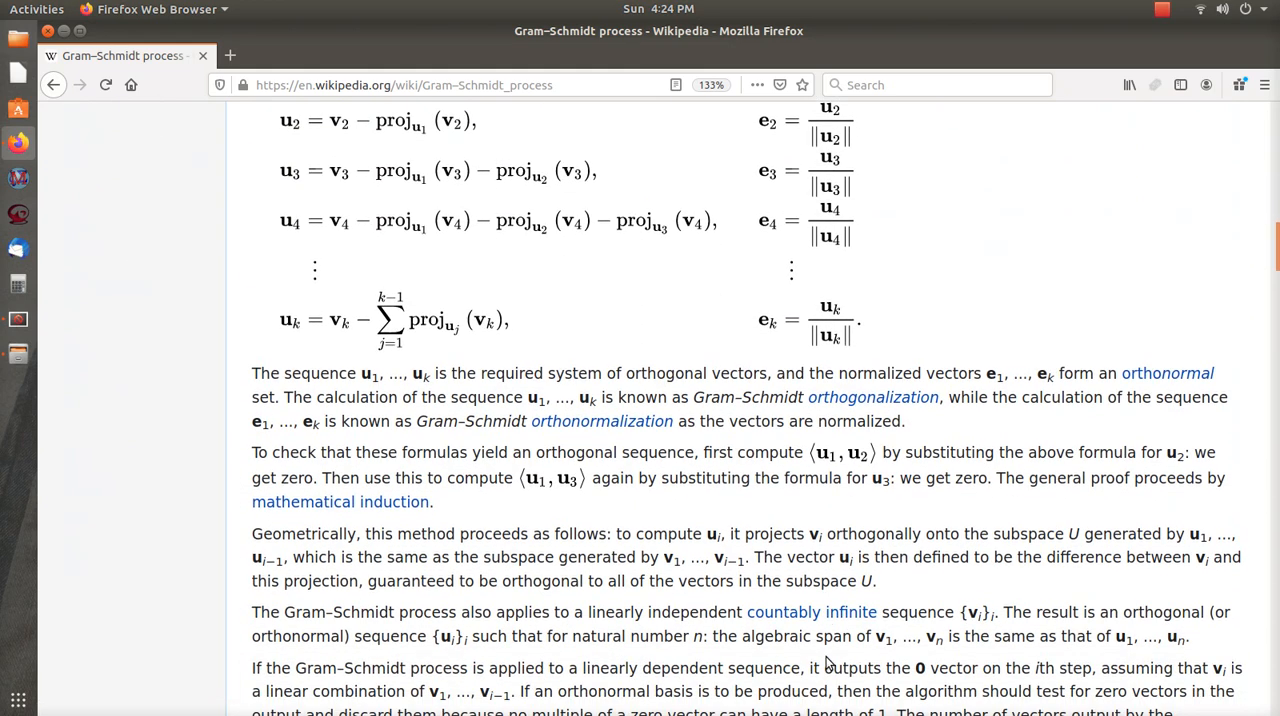
pyautogui.scroll(-3)
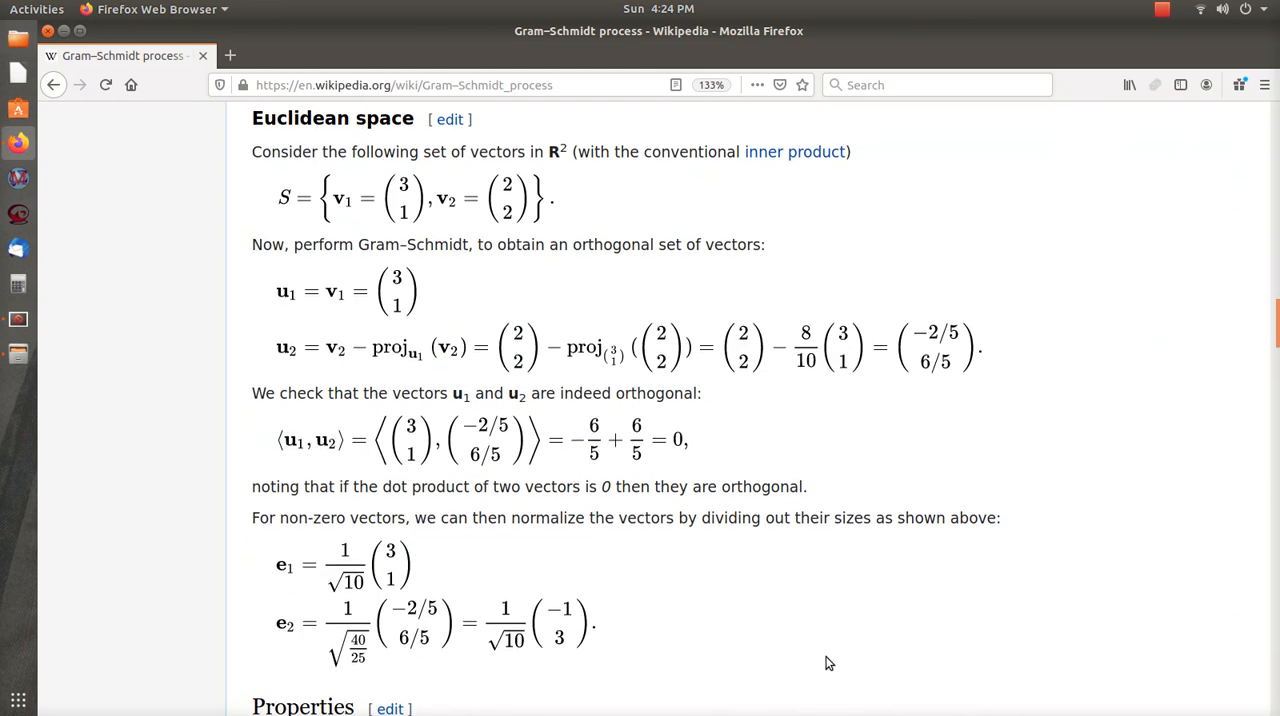
pyautogui.scroll(-3)
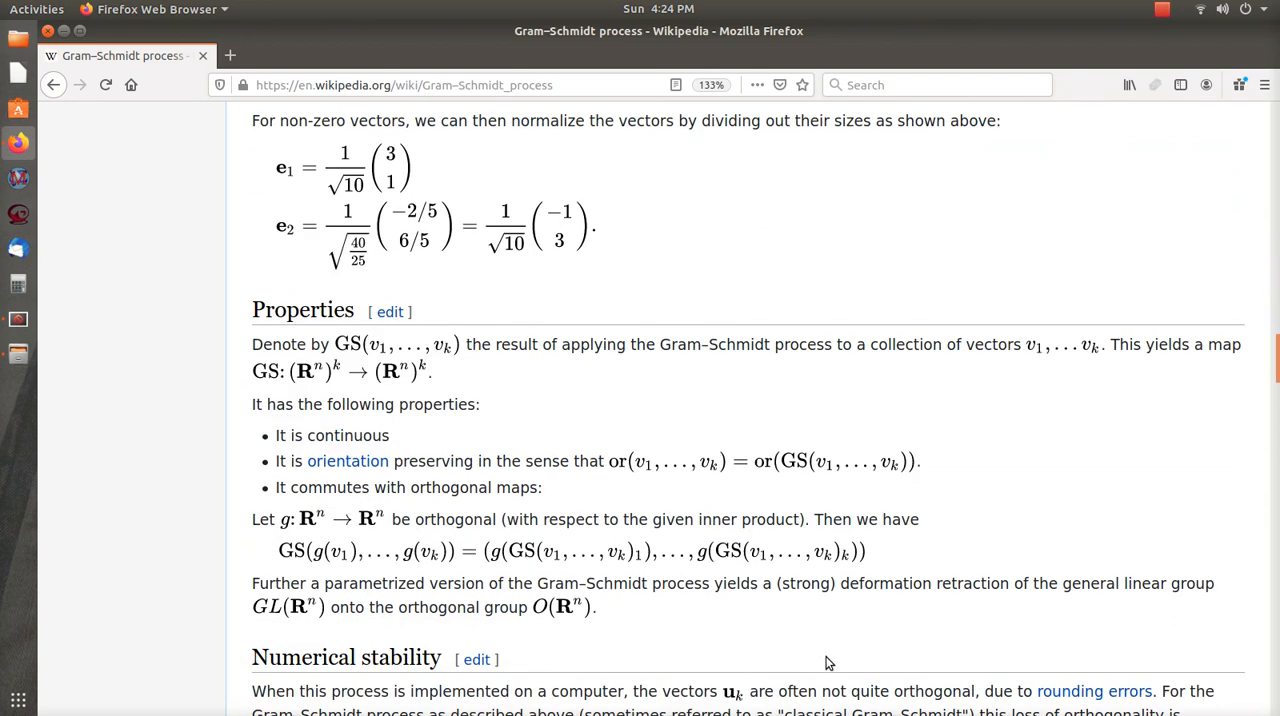
pyautogui.scroll(-3)
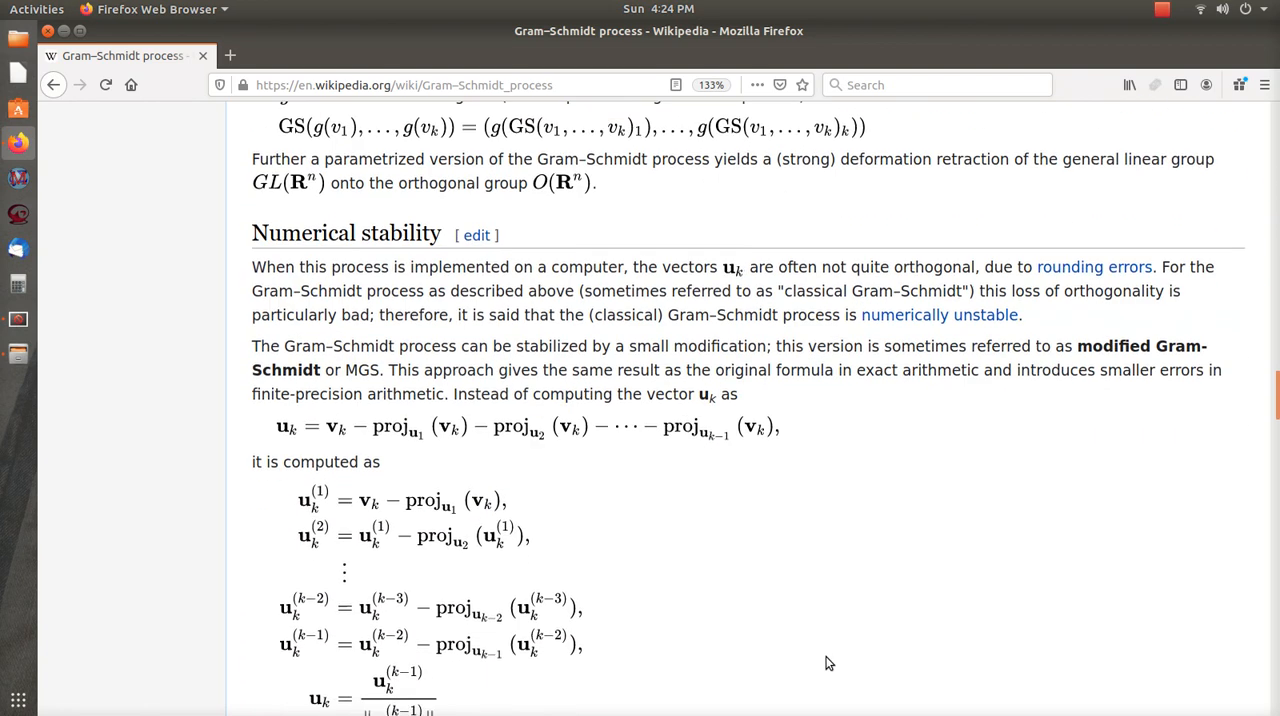
pyautogui.scroll(-3)
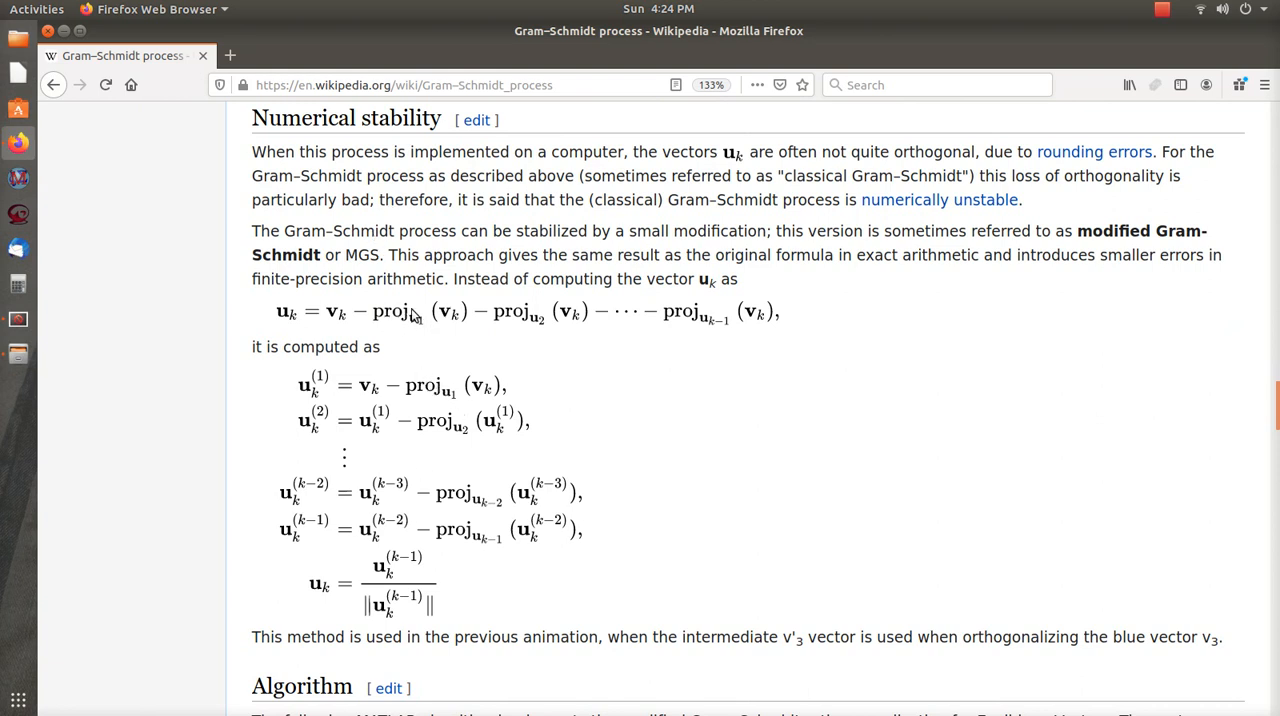
pyautogui.moveTo(436, 390)
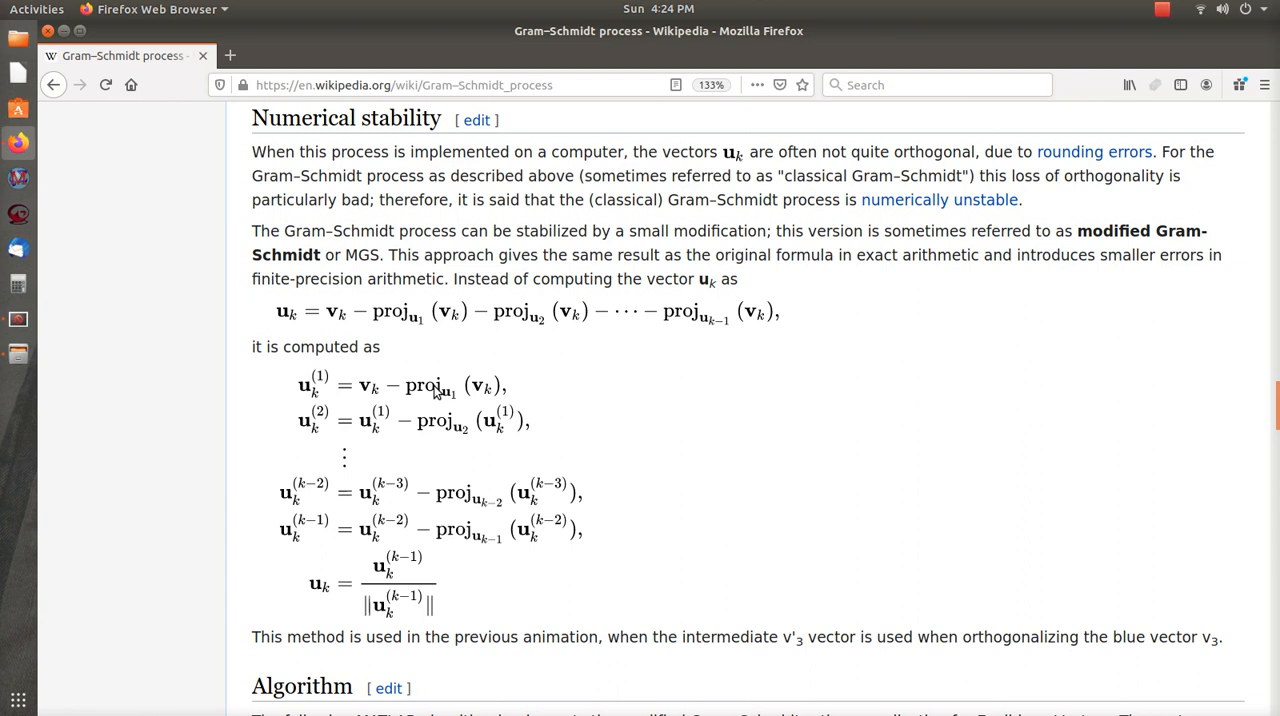
pyautogui.moveTo(532, 492)
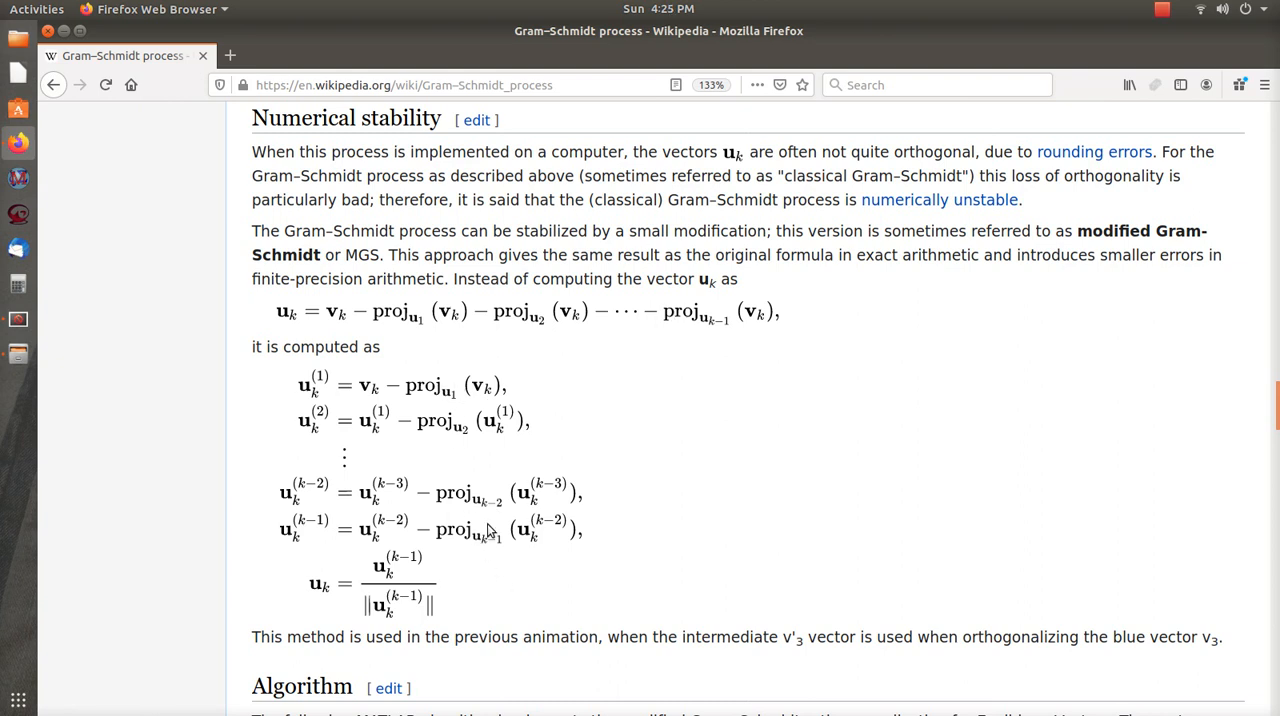
pyautogui.scroll(-3)
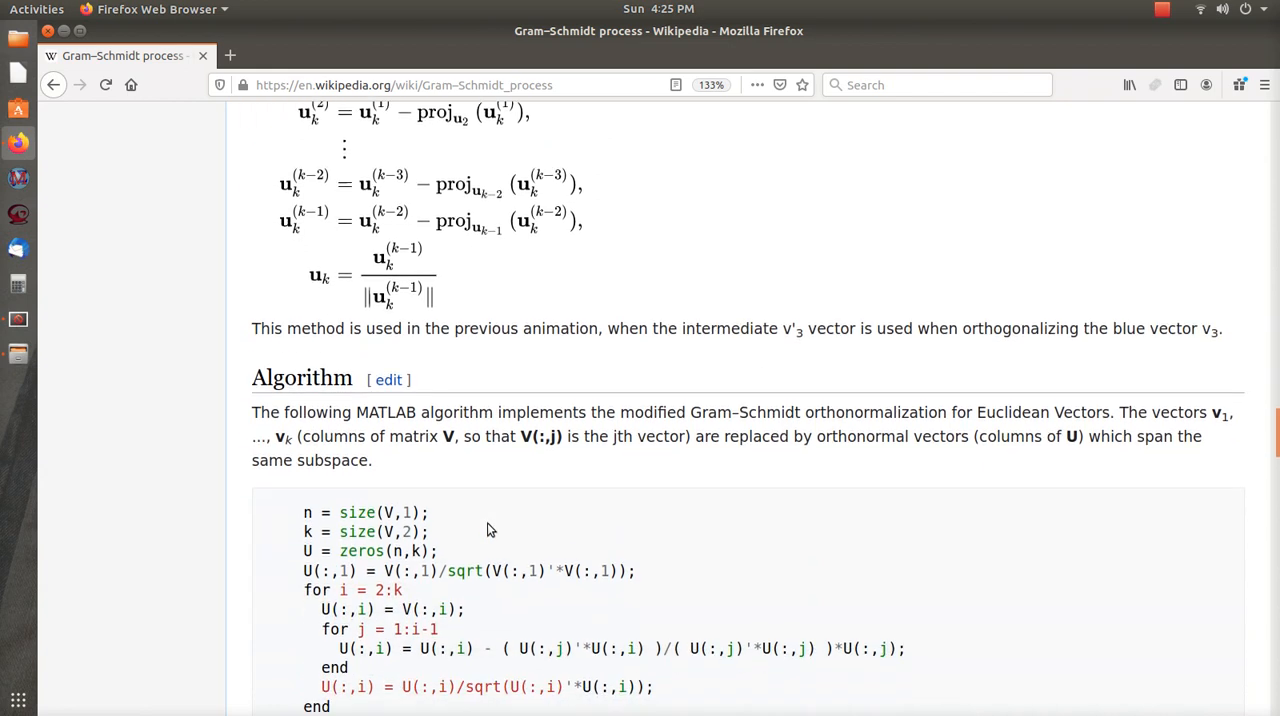
pyautogui.scroll(-3)
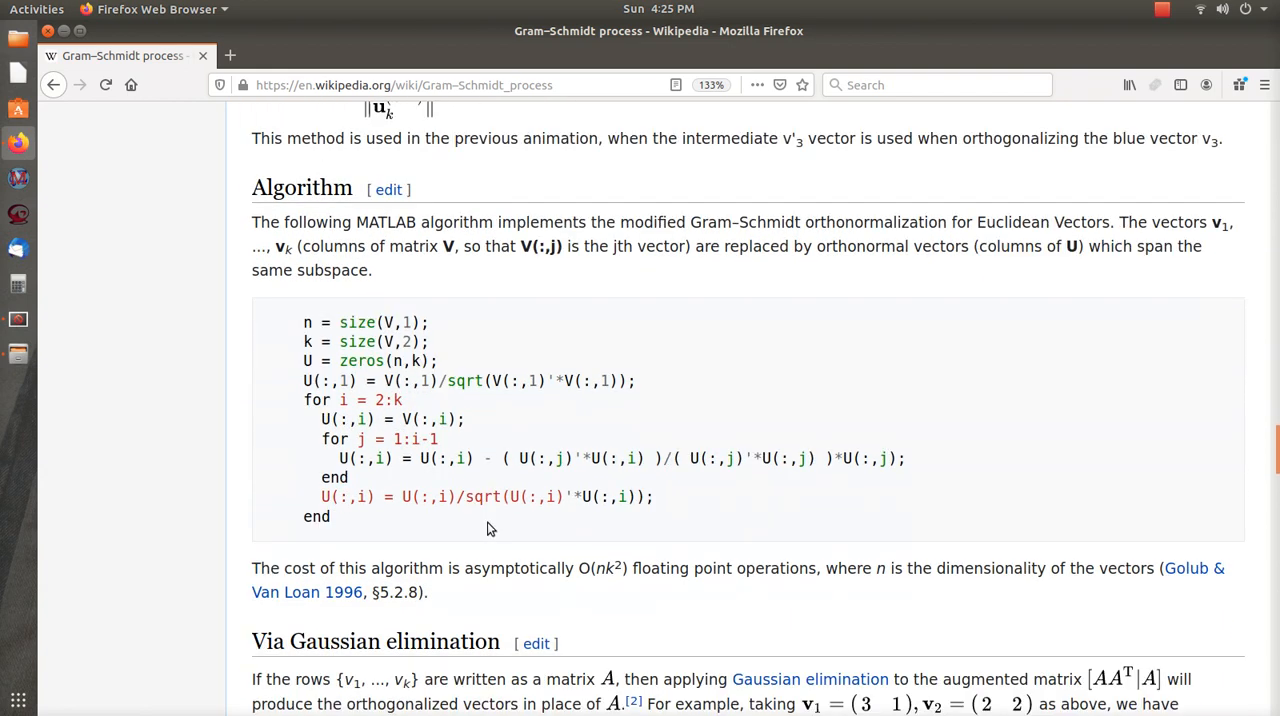
pyautogui.moveTo(318, 390)
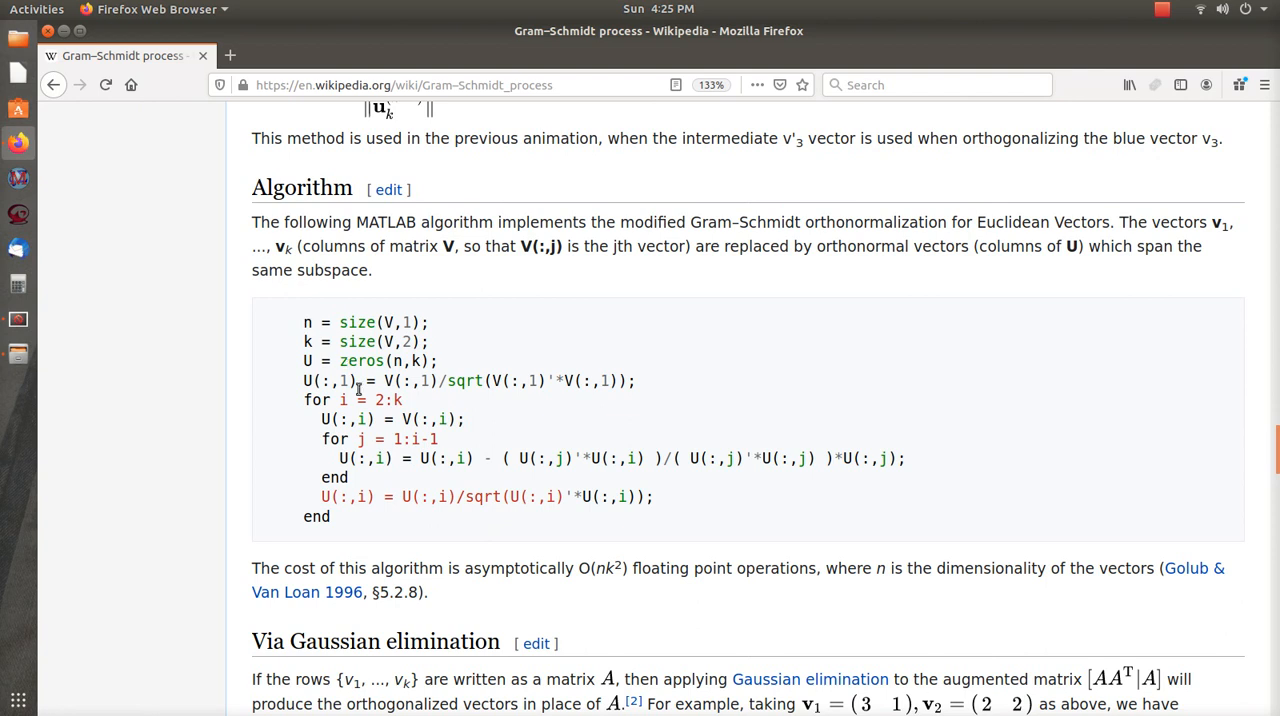
pyautogui.moveTo(304, 322); pyautogui.dragTo(330, 516)
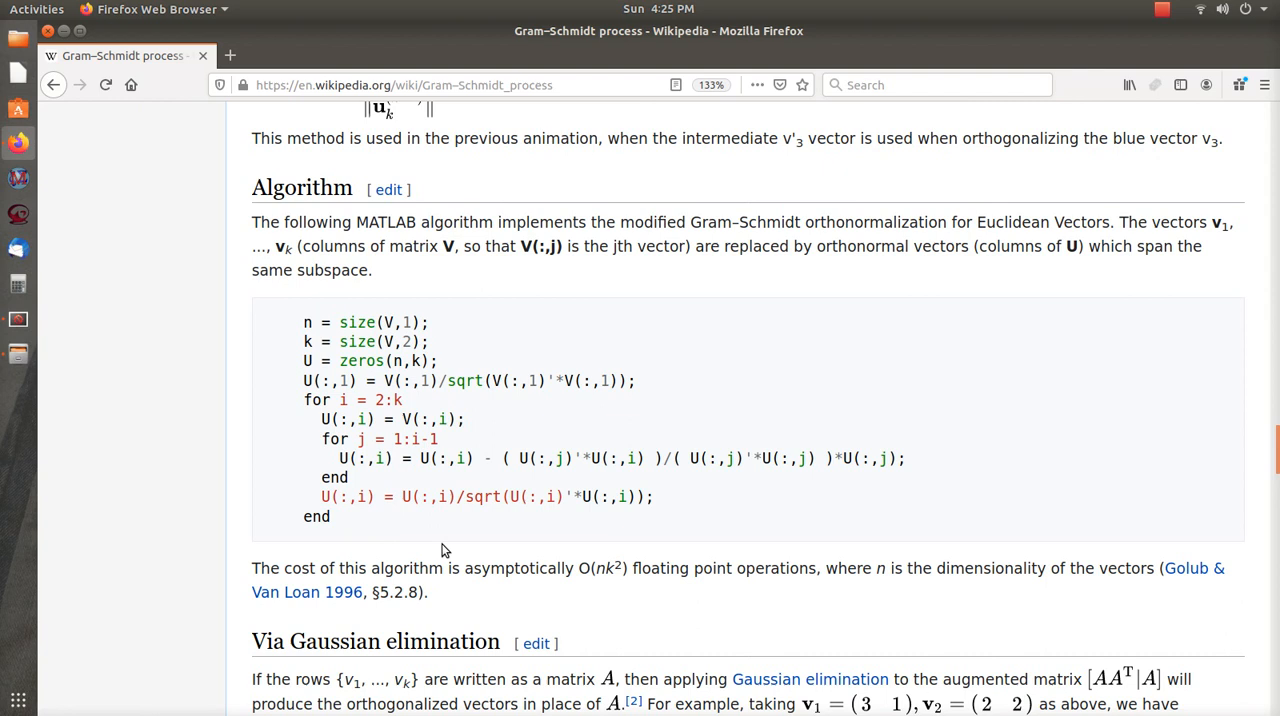
pyautogui.scroll(-3)
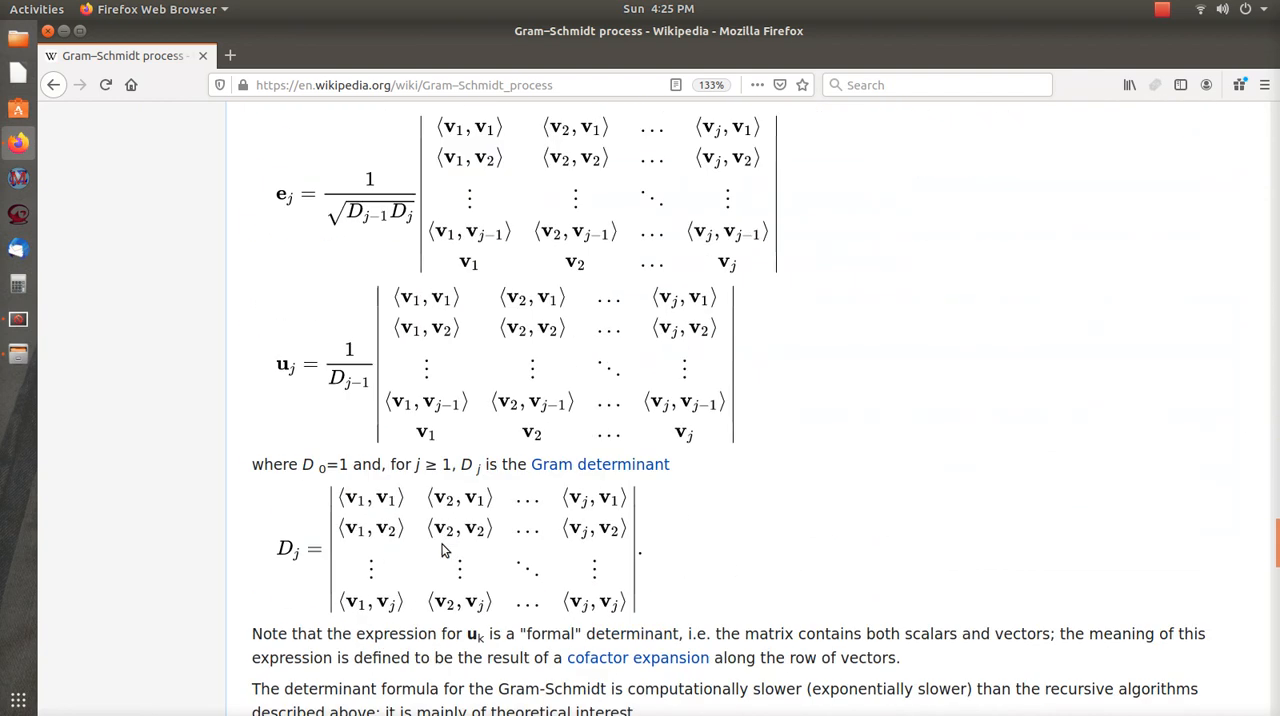
# Step: Scroll to the Alternatives section covering Householder and Cholesky methods
pyautogui.scroll(-3)
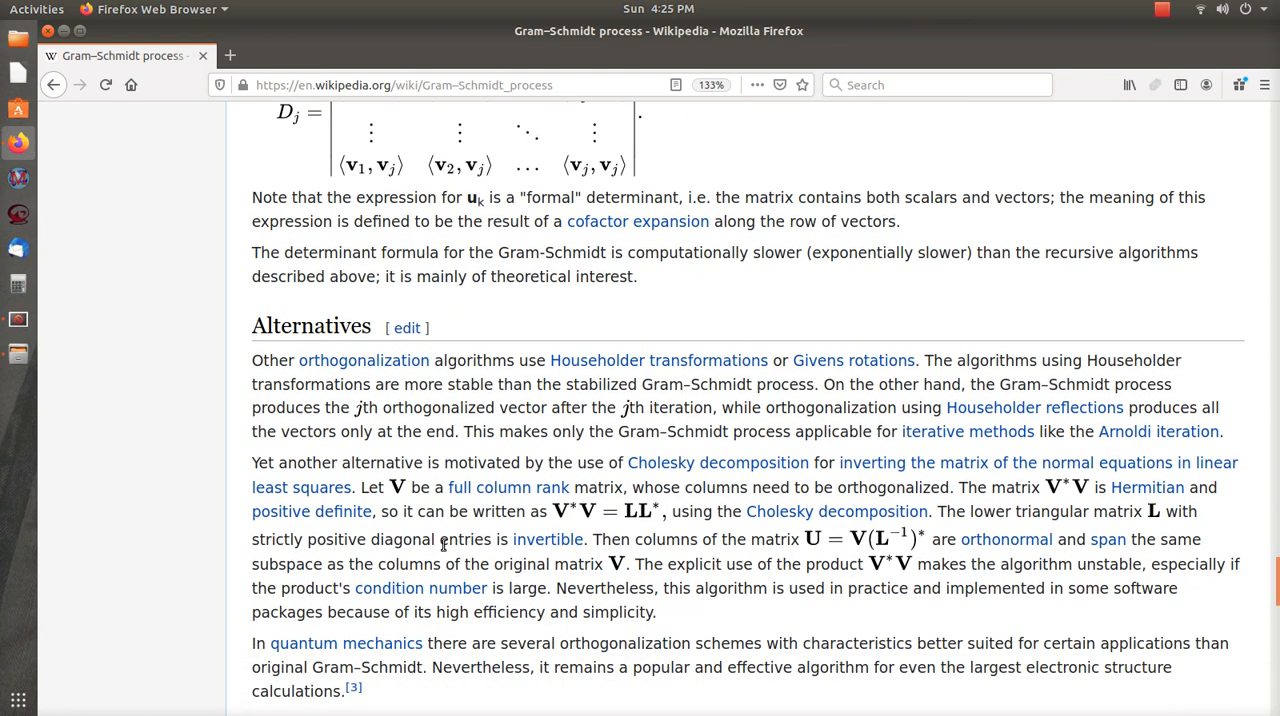
pyautogui.scroll(-3)
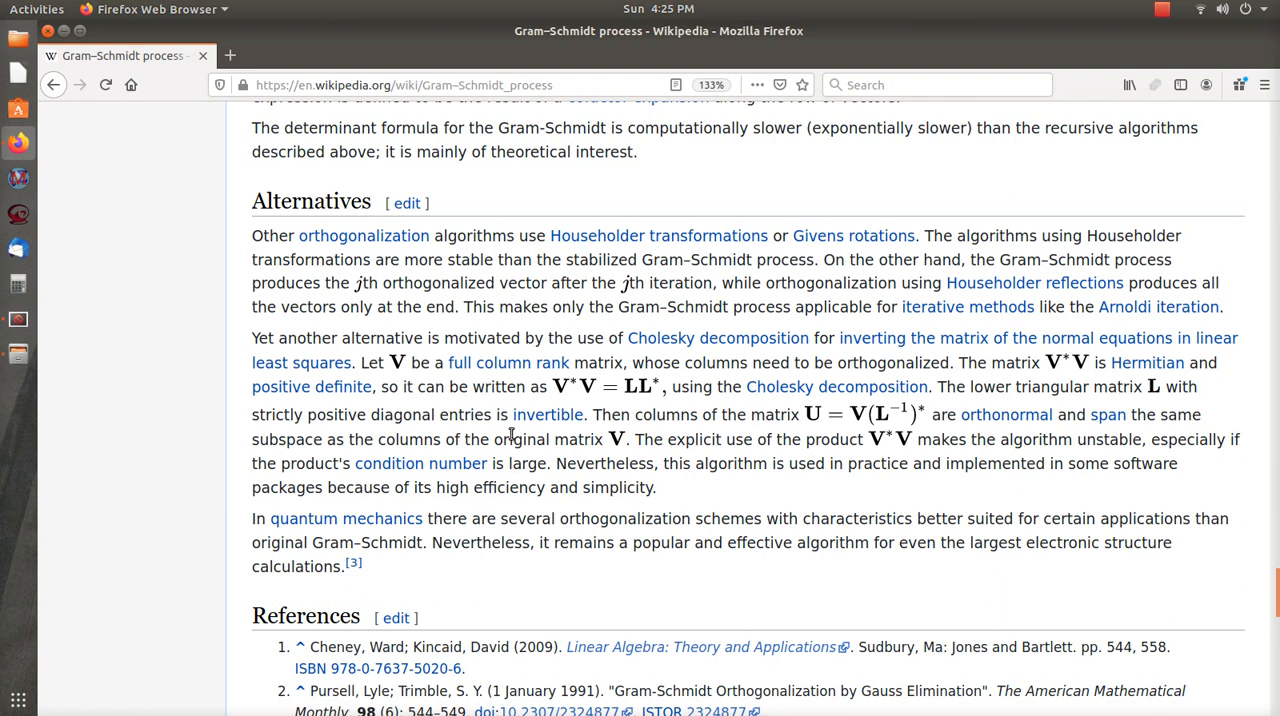
pyautogui.moveTo(1082, 378)
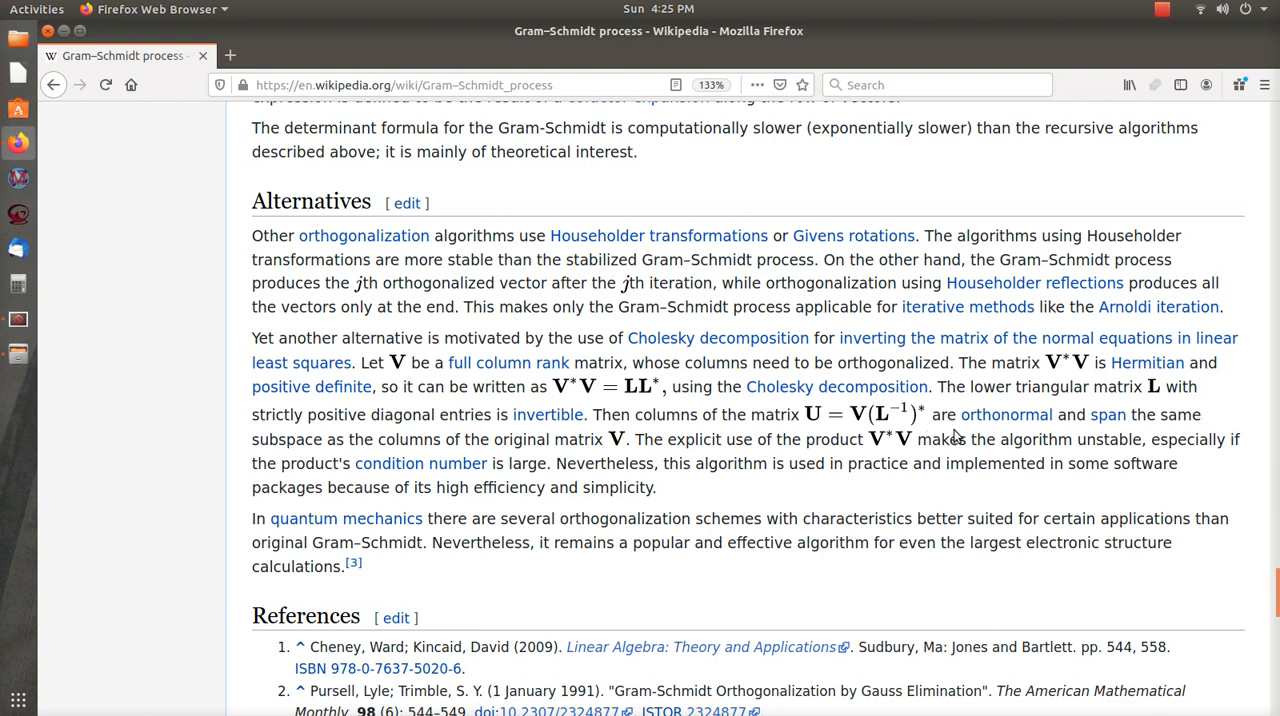
pyautogui.moveTo(884, 444)
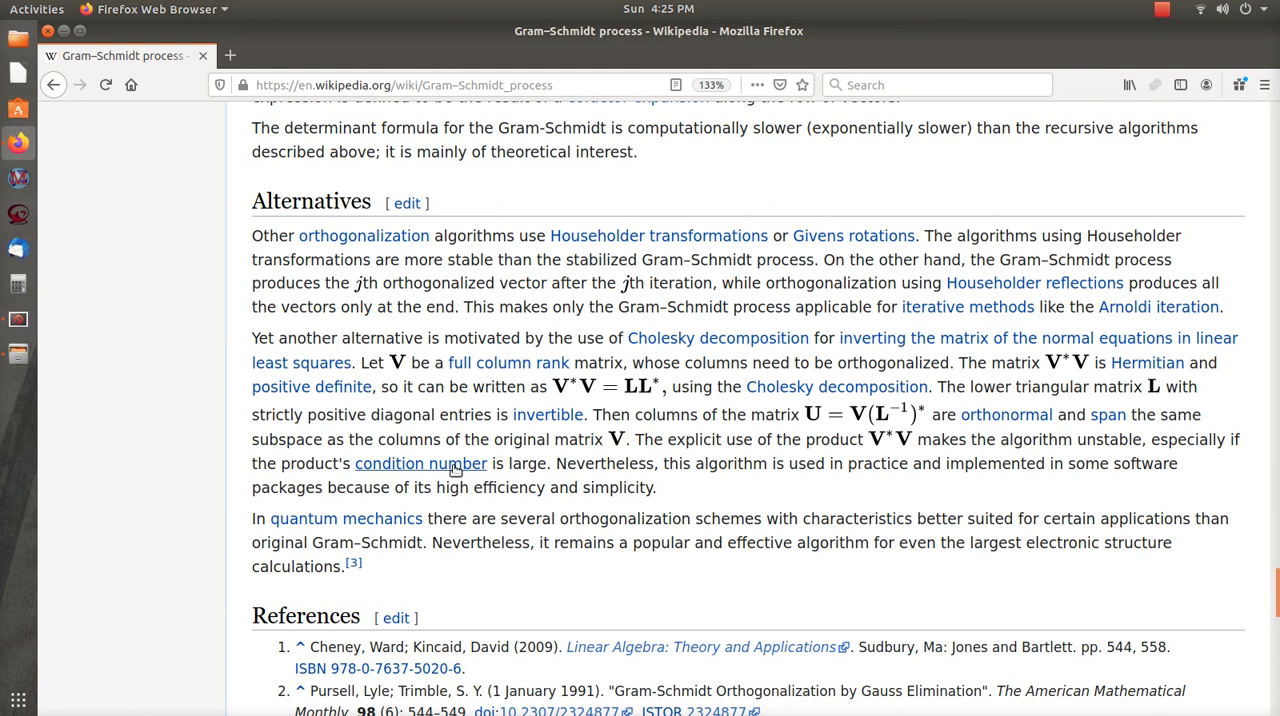
pyautogui.moveTo(268, 362)
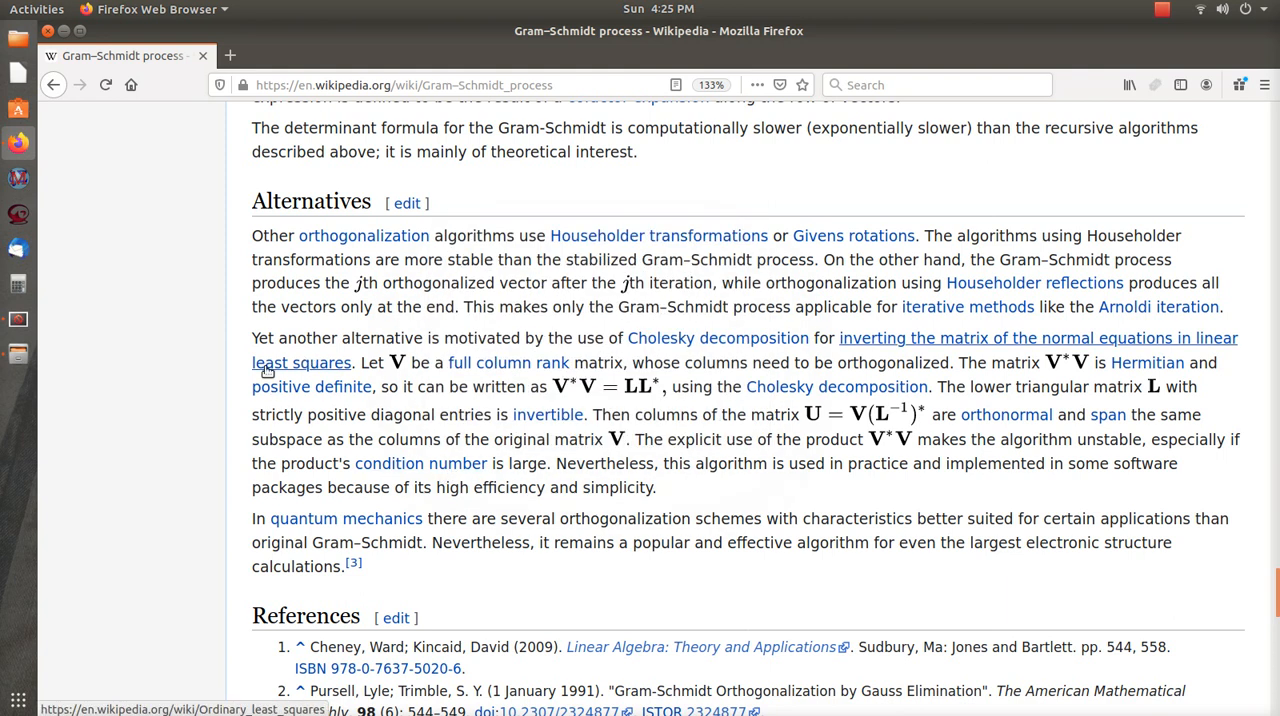
pyautogui.moveTo(700, 560)
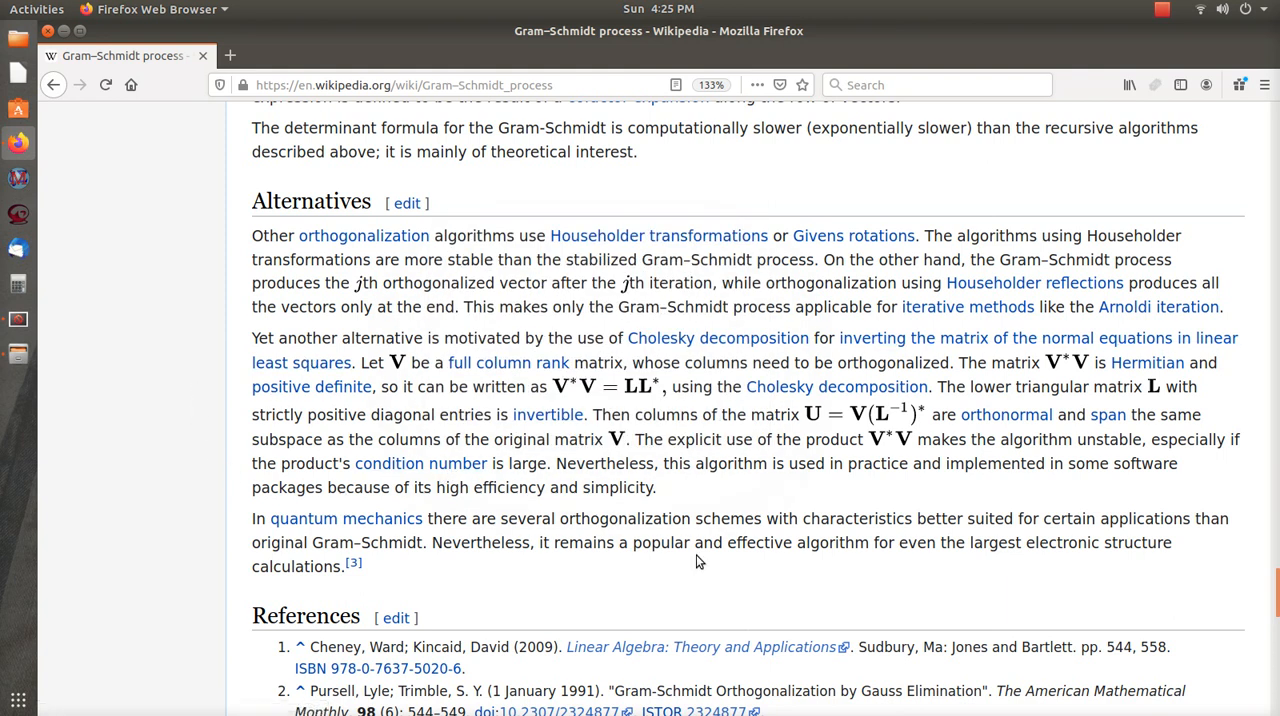
pyautogui.moveTo(268, 412)
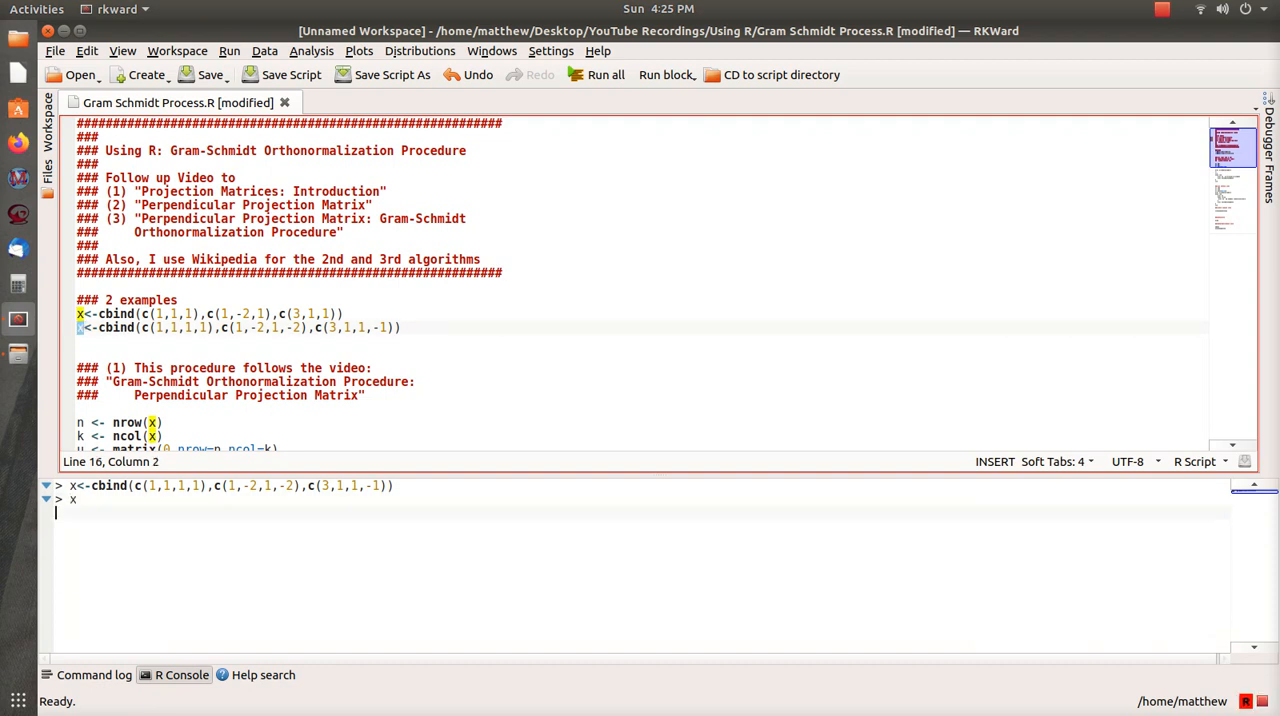
# Step: Run the x line so the 4×3 matrix of 1, -2, 3 values prints in the console
pyautogui.press('Return')
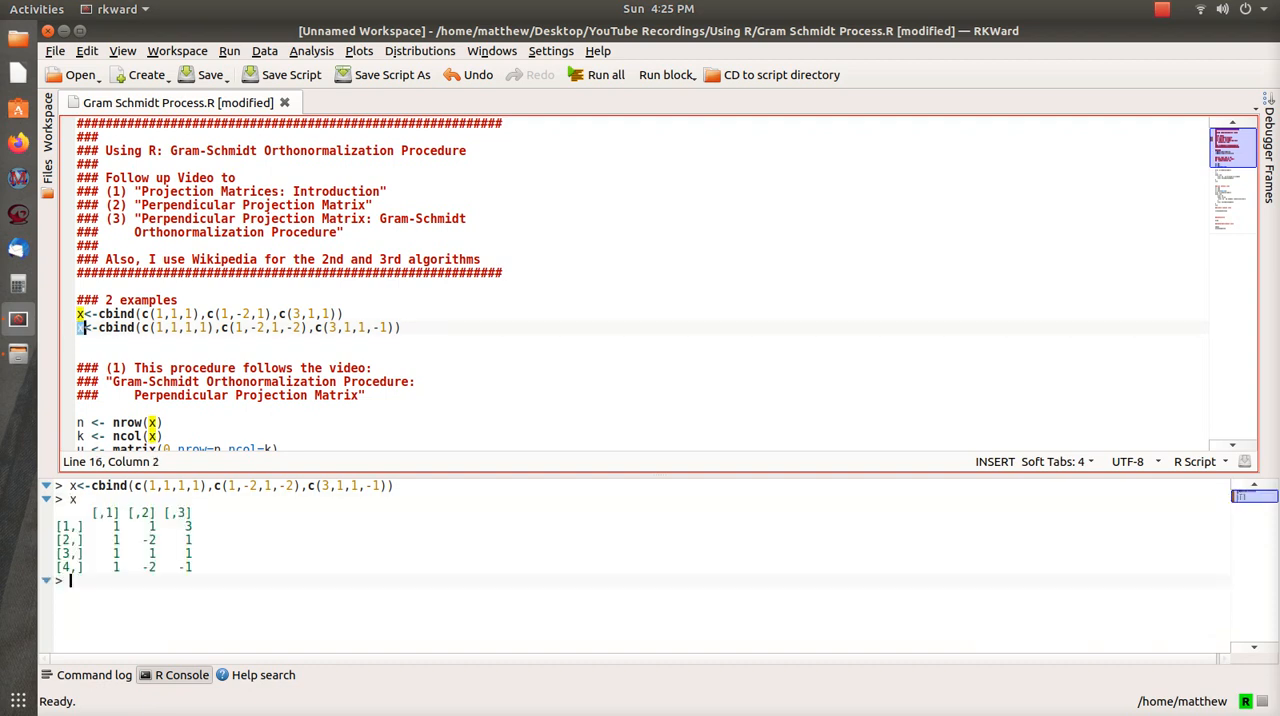
pyautogui.moveTo(560, 320)
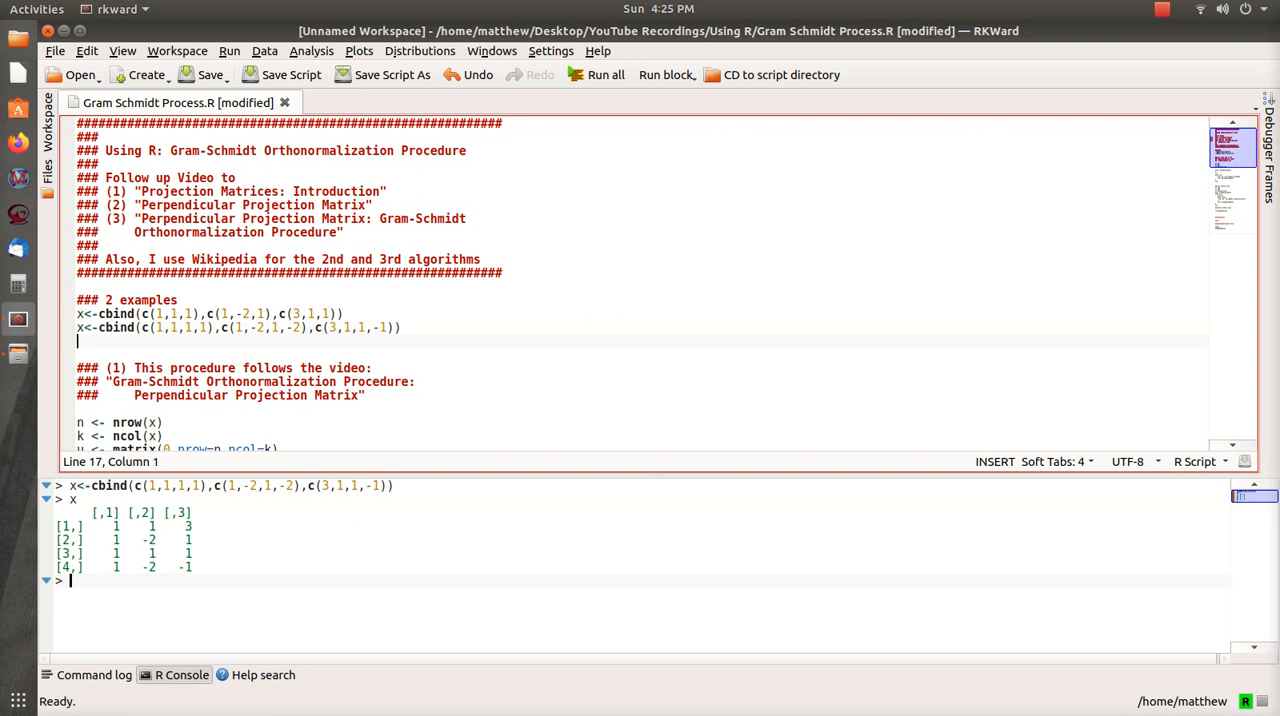
pyautogui.scroll(-3)
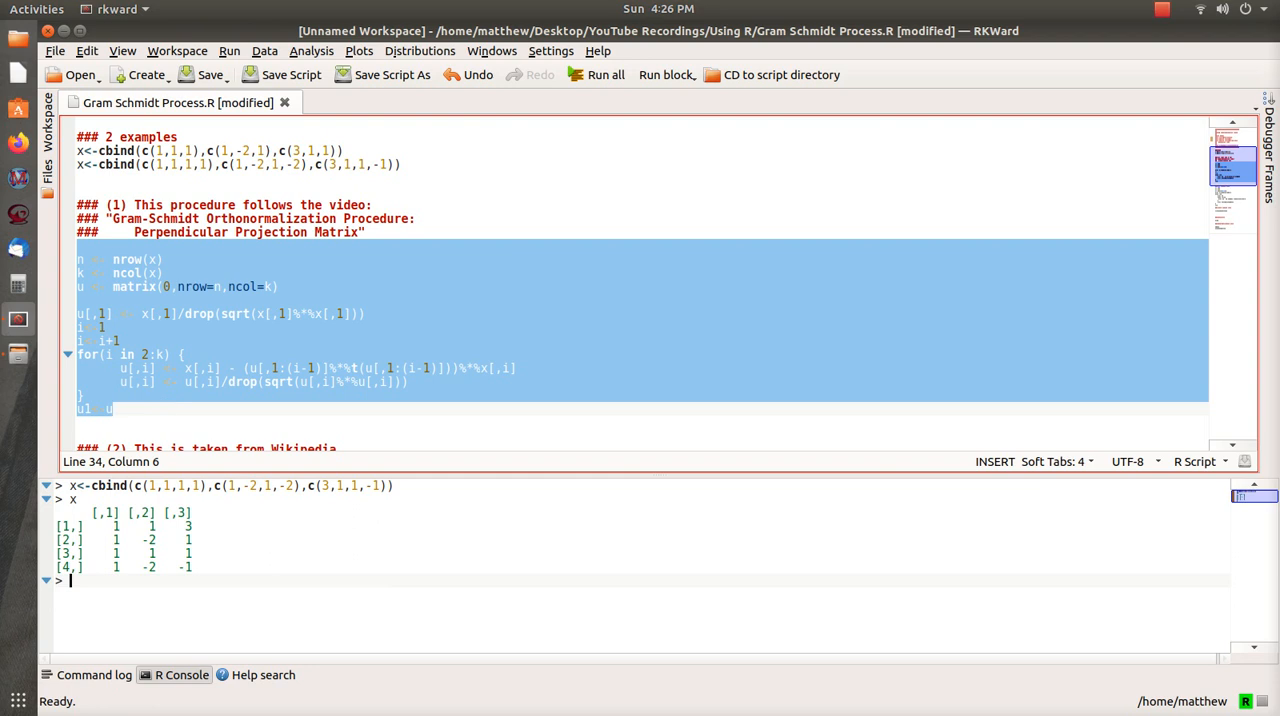
# Step: Run procedure (1) on x so u1 prints as ±0.5 entries, then highlight the loop's projection-sum term
pyautogui.click(664, 74)
pyautogui.write('u1')
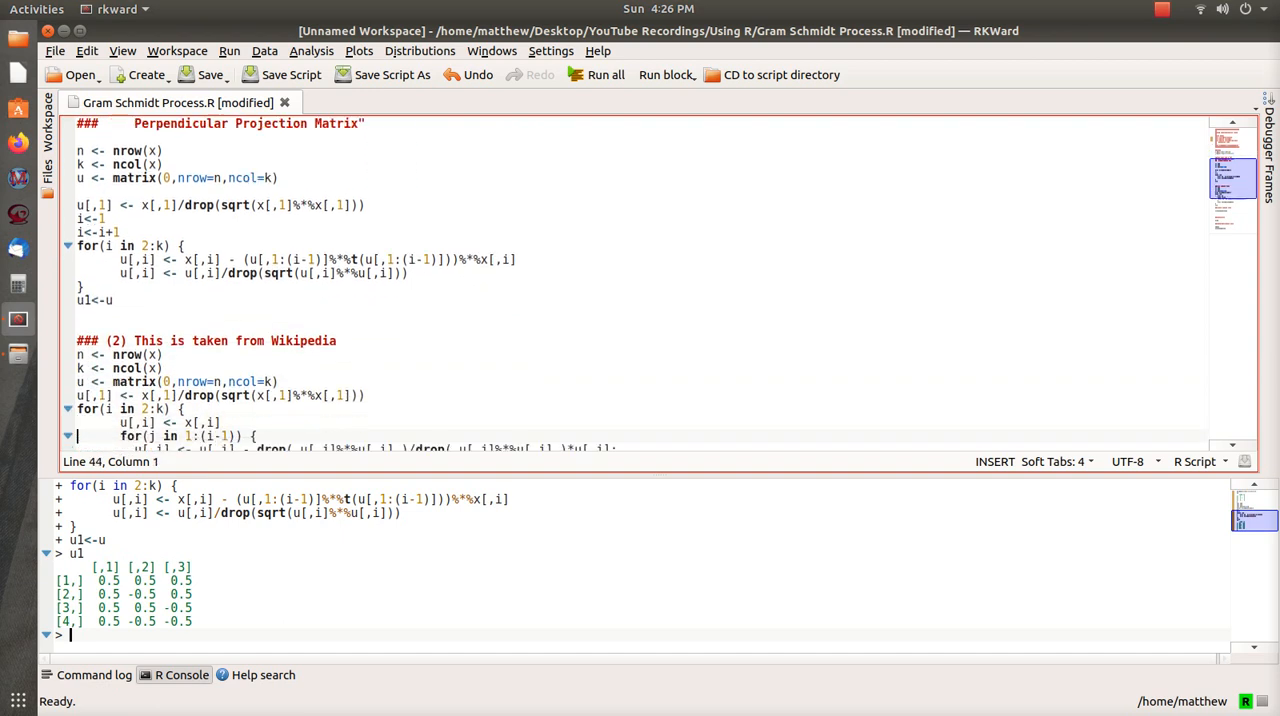
pyautogui.scroll(-3)
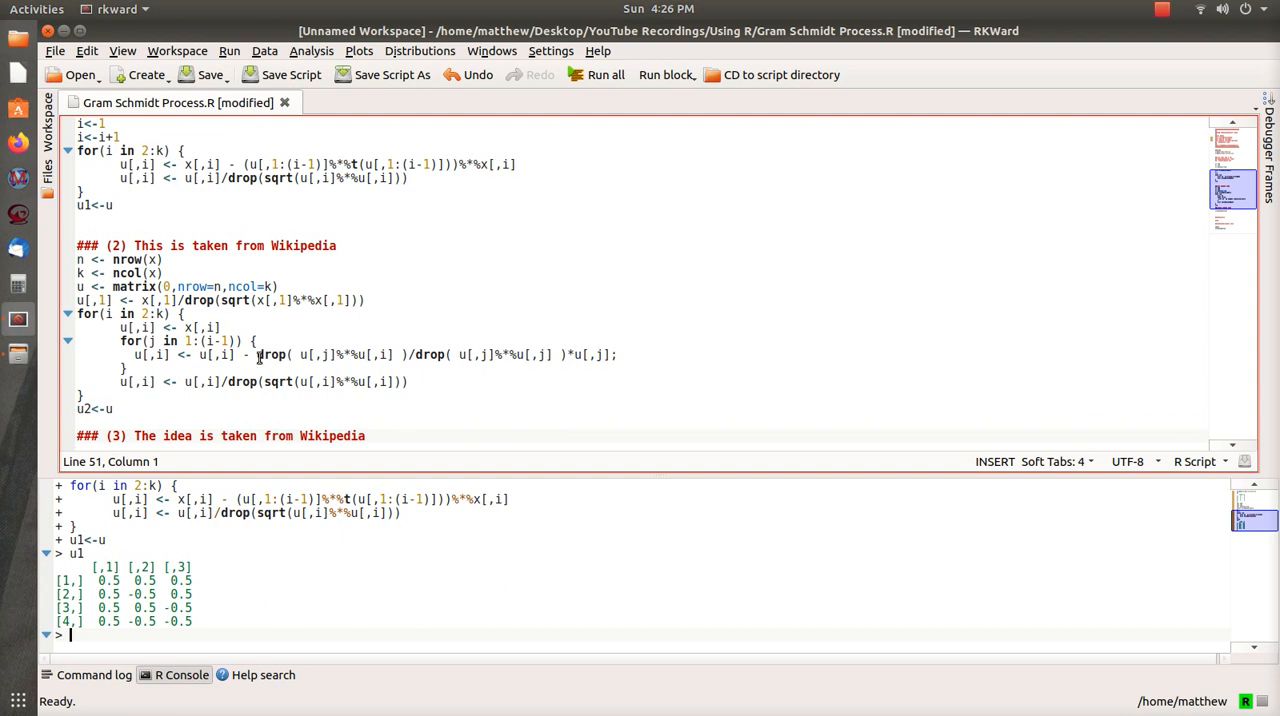
pyautogui.moveTo(804, 264)
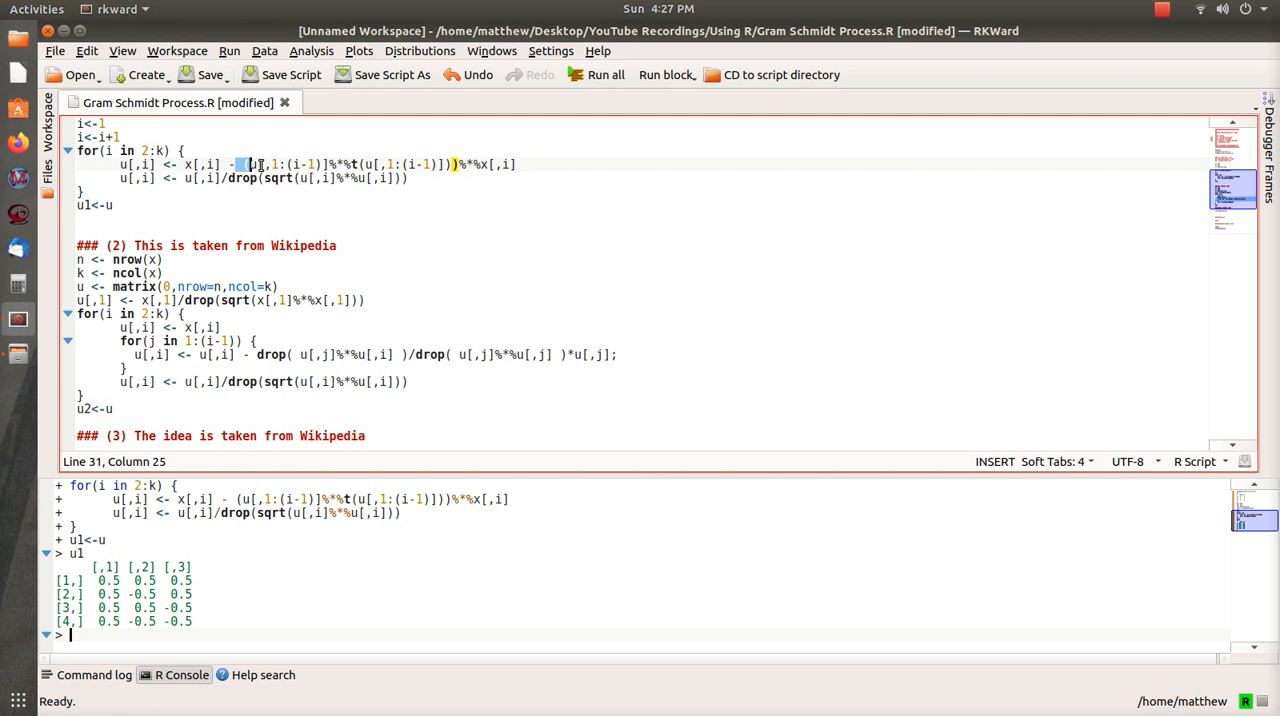
pyautogui.moveTo(244, 164); pyautogui.dragTo(516, 164)
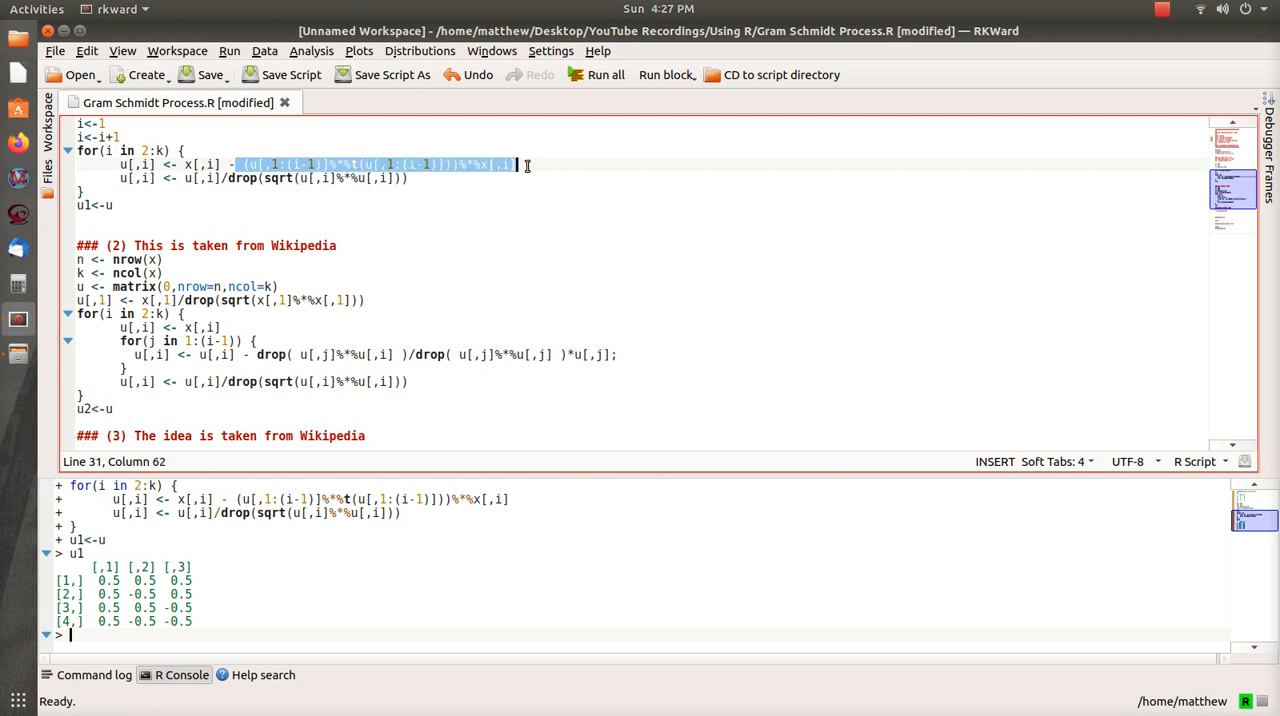
pyautogui.moveTo(528, 168)
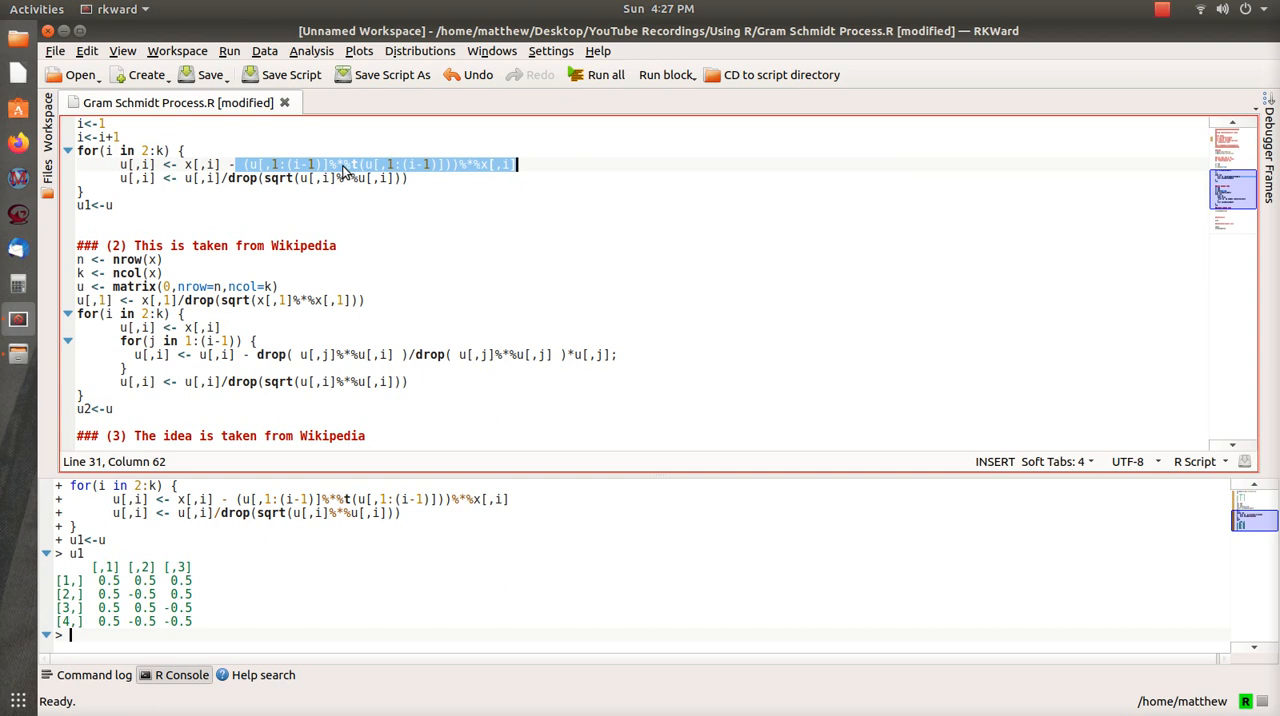
pyautogui.moveTo(384, 168)
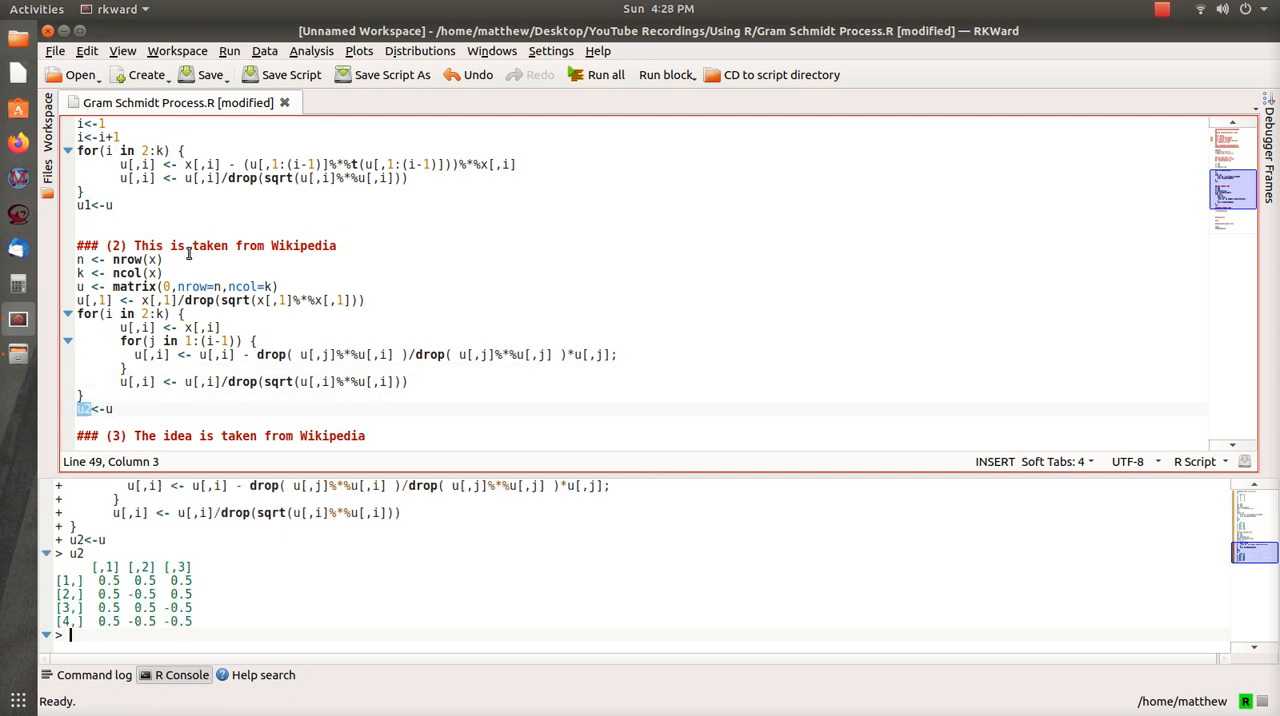
pyautogui.scroll(-3)
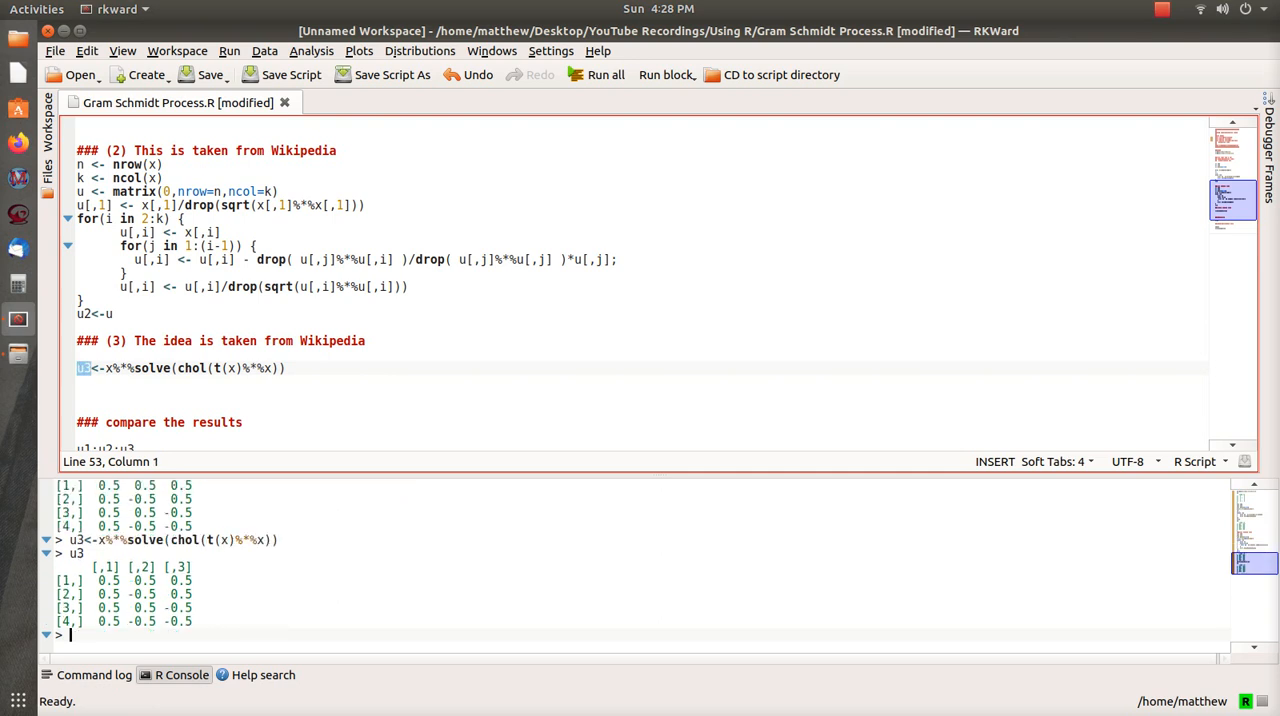
pyautogui.moveTo(226, 416)
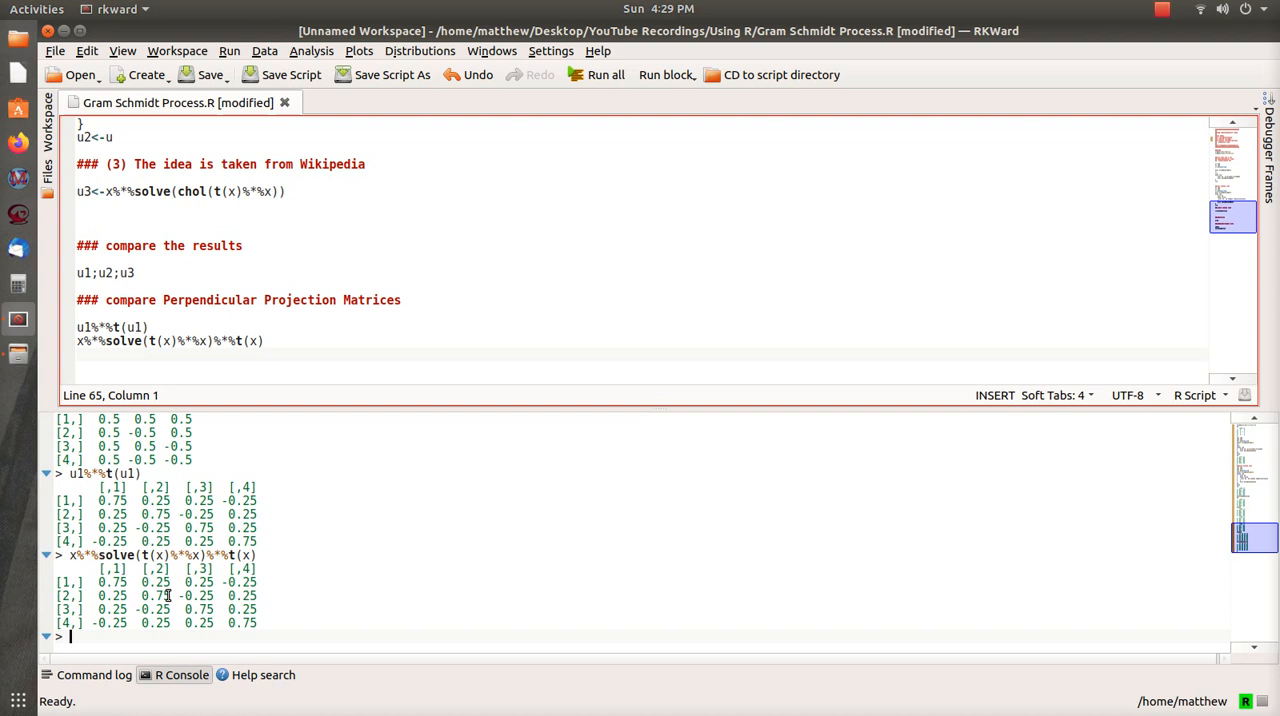
pyautogui.moveTo(188, 608)
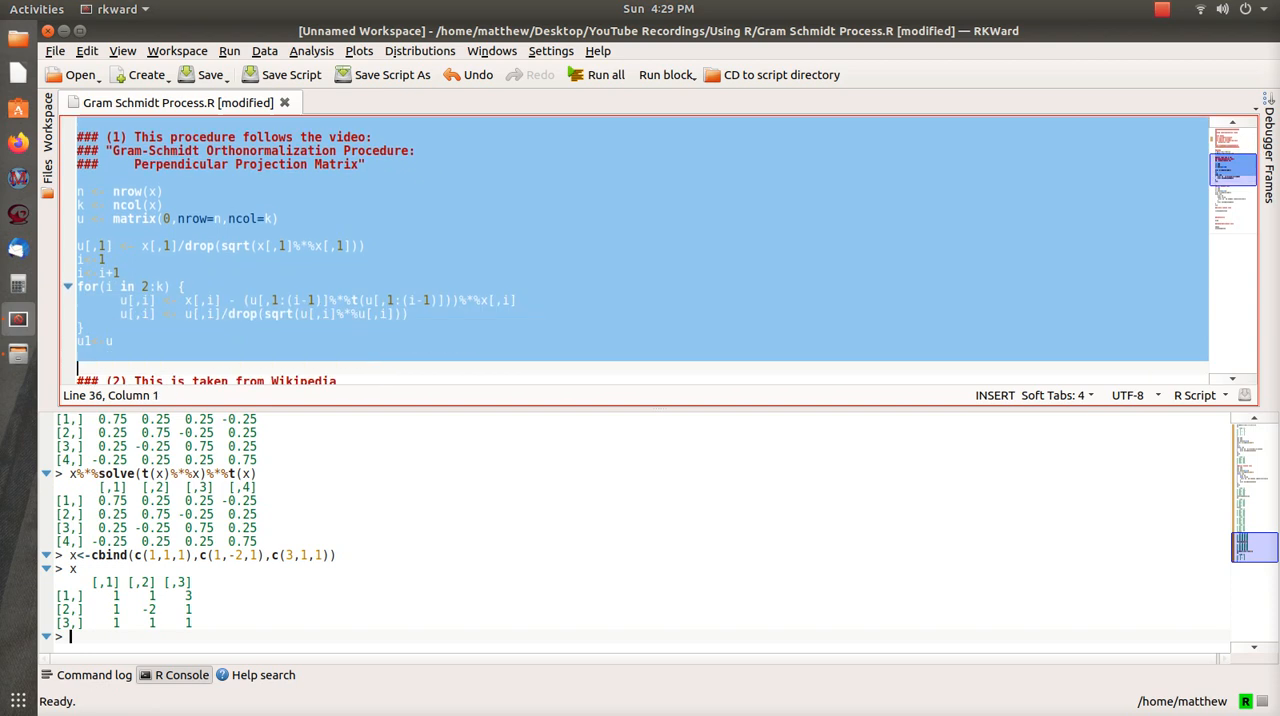
# Step: Scroll the script down toward the second 3×3 x definition and procedure blocks
pyautogui.scroll(-3)
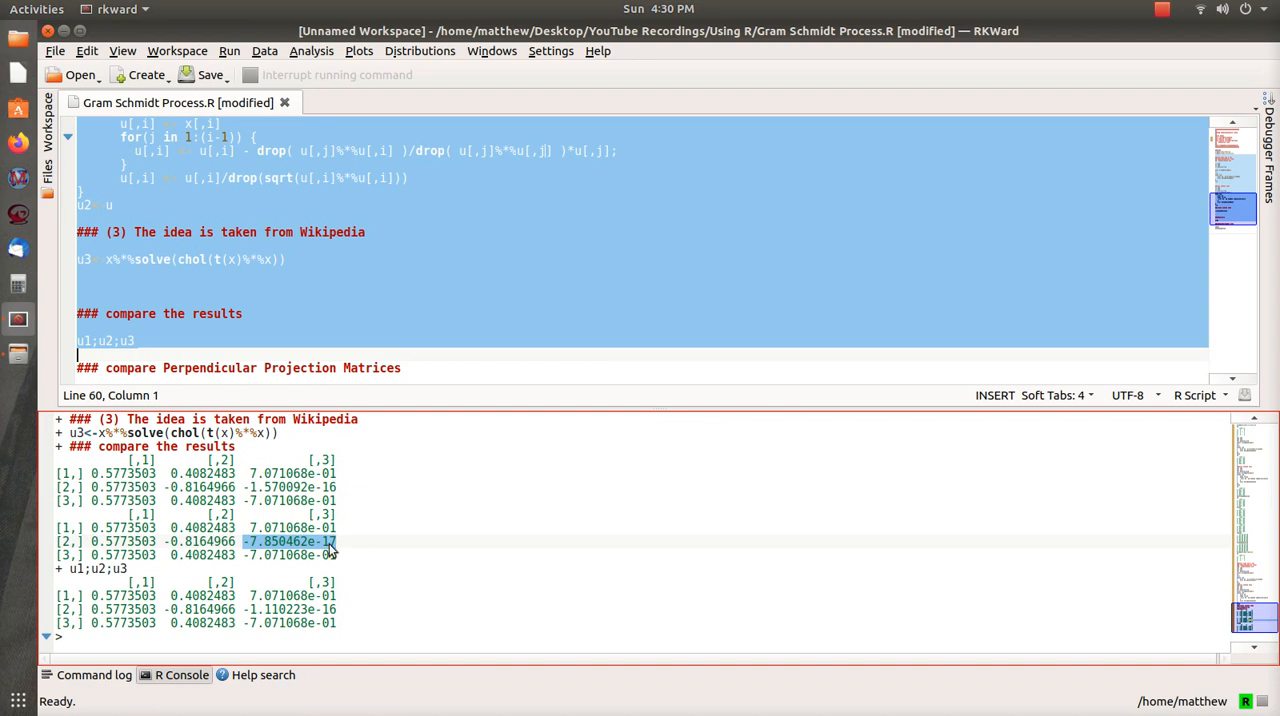
pyautogui.moveTo(330, 612)
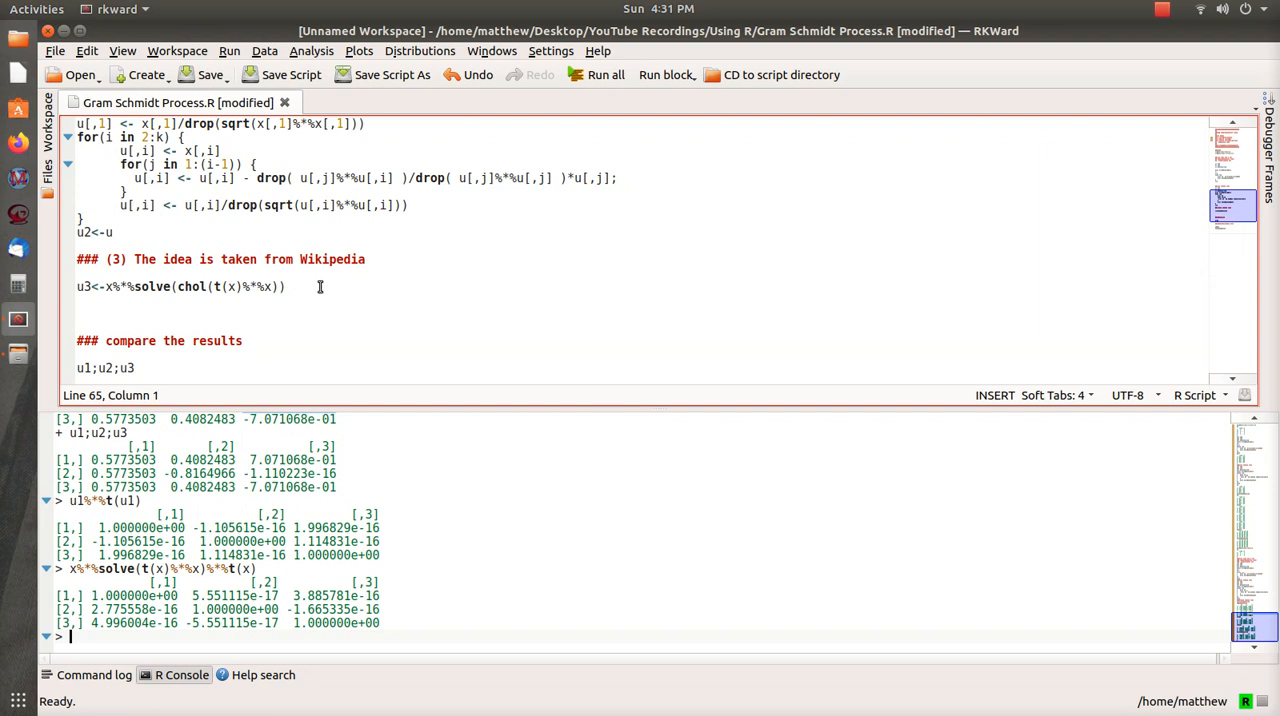
pyautogui.tripleClick(180, 286)
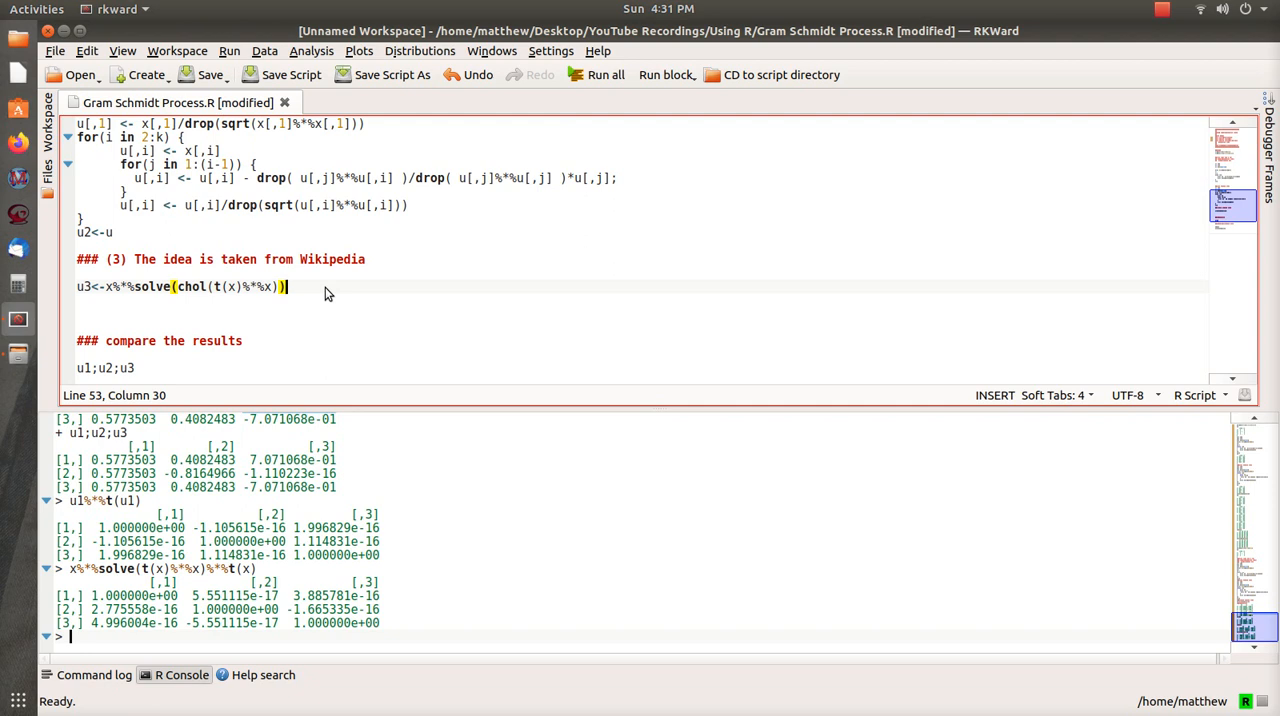
pyautogui.moveTo(456, 300)
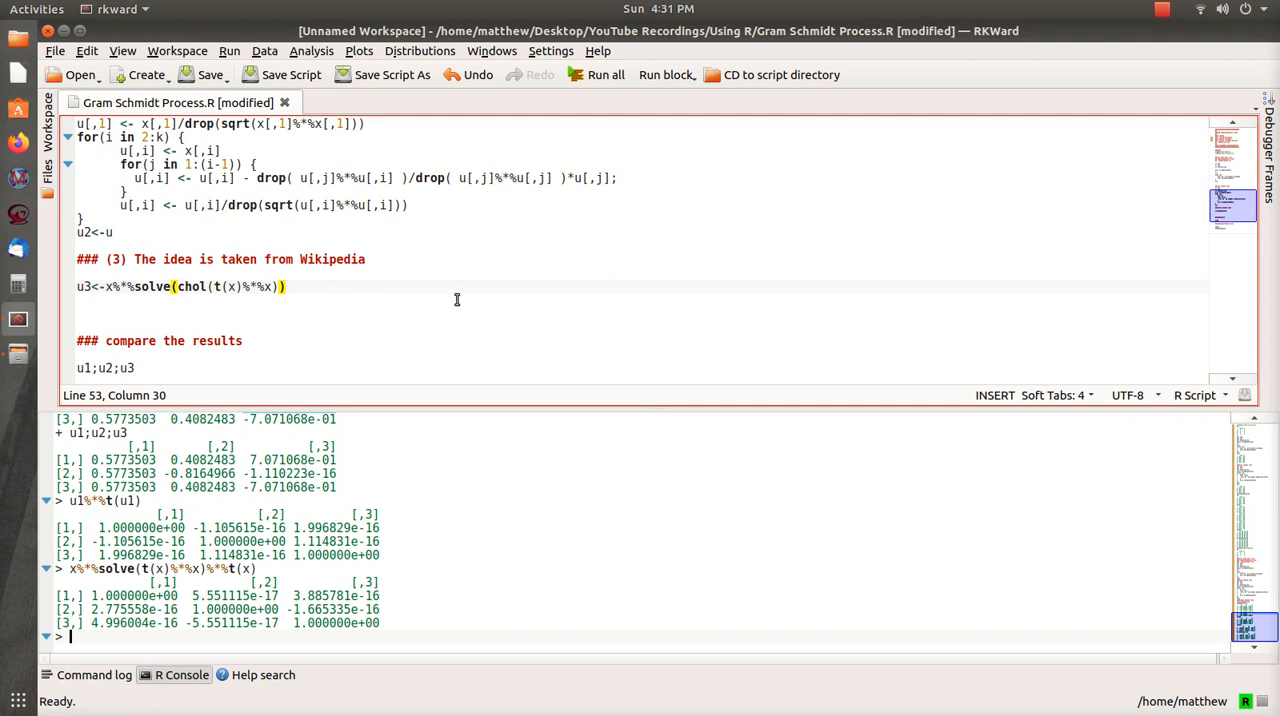
pyautogui.moveTo(688, 220)
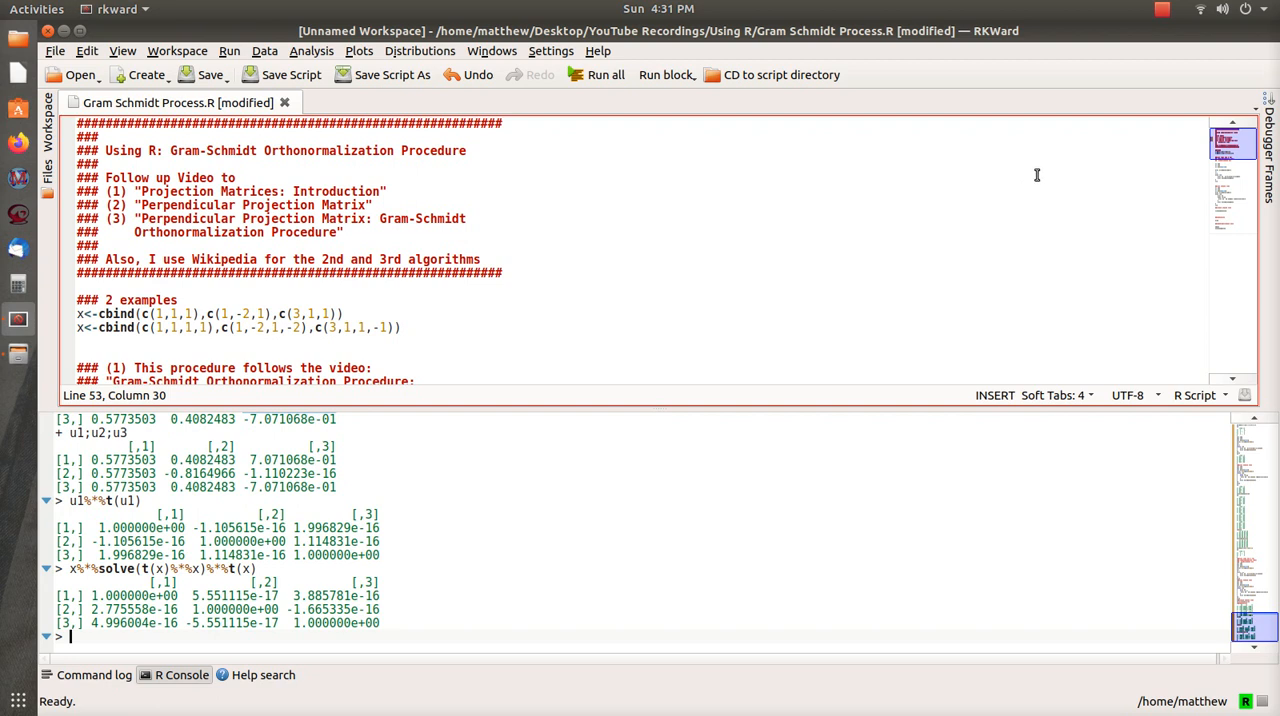
pyautogui.click(1162, 8)
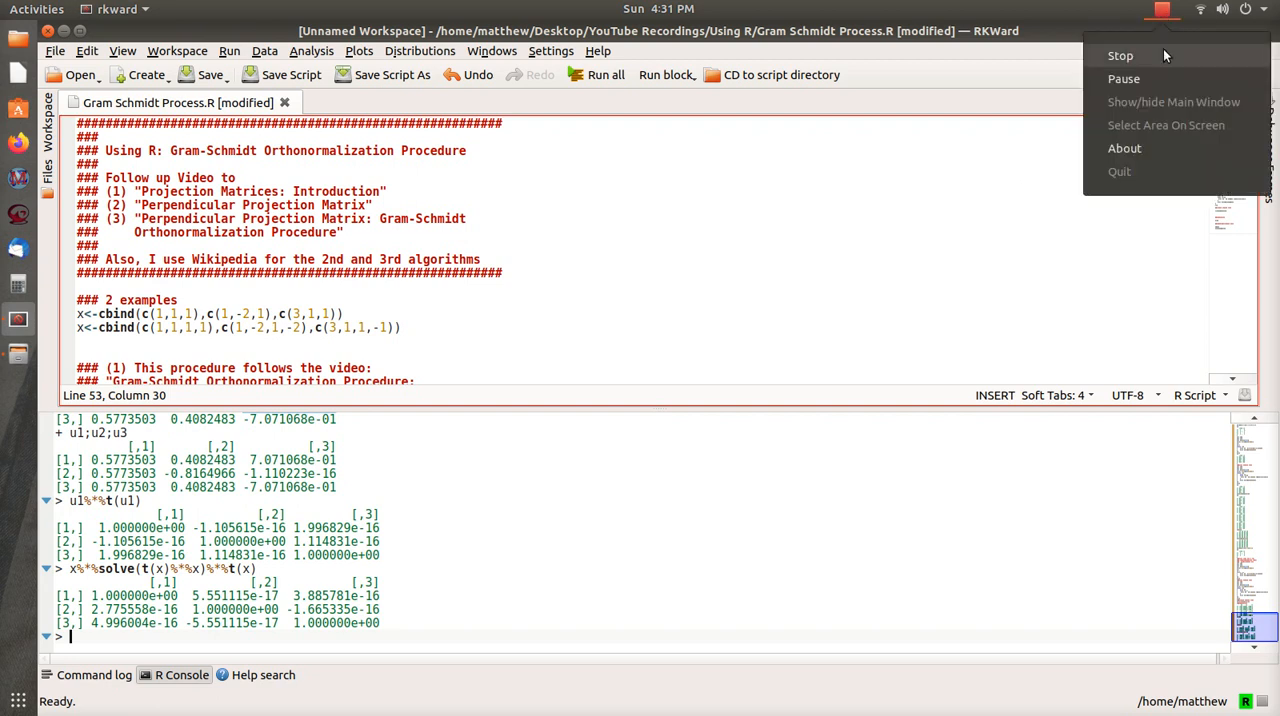